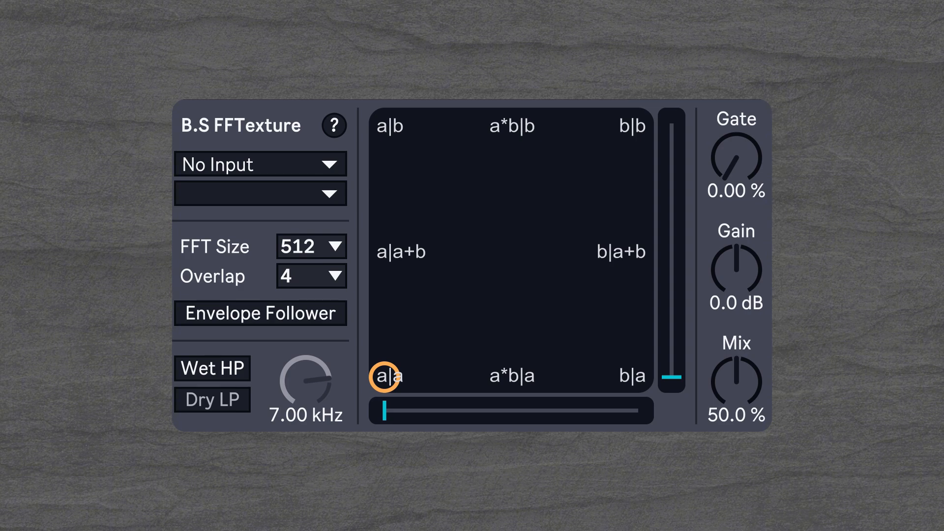
mouse_move(425, 136)
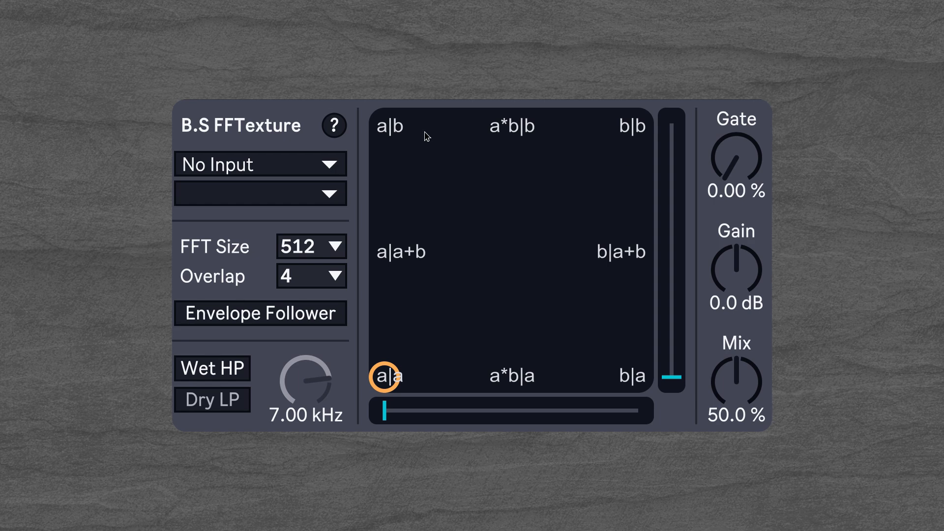
mouse_move(514, 168)
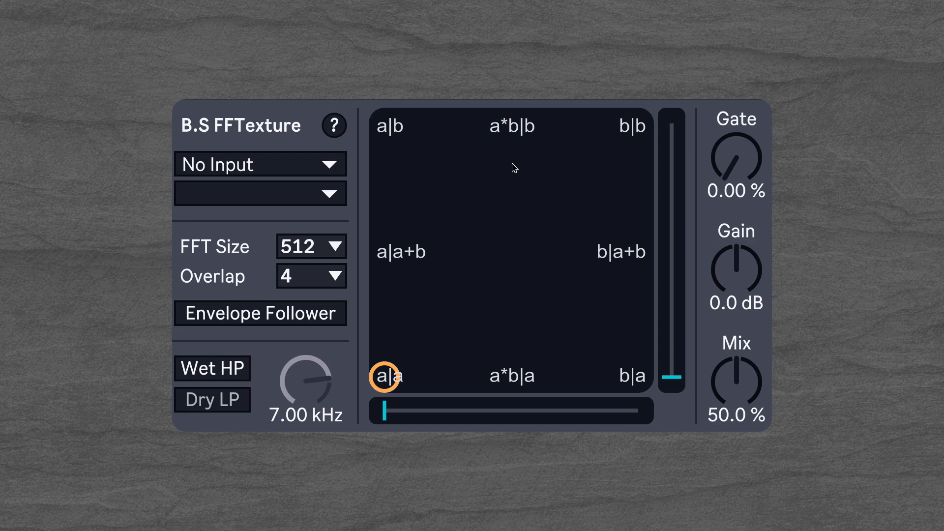
mouse_move(526, 238)
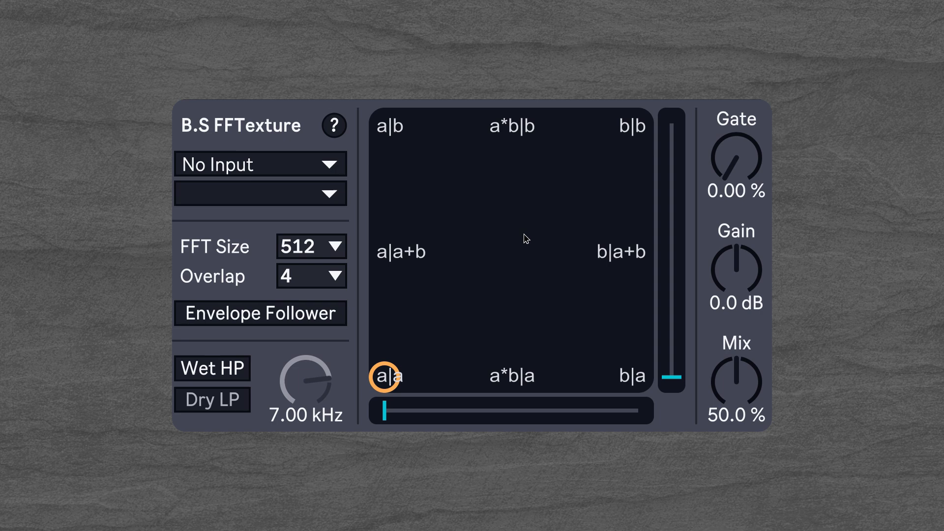
mouse_move(395, 378)
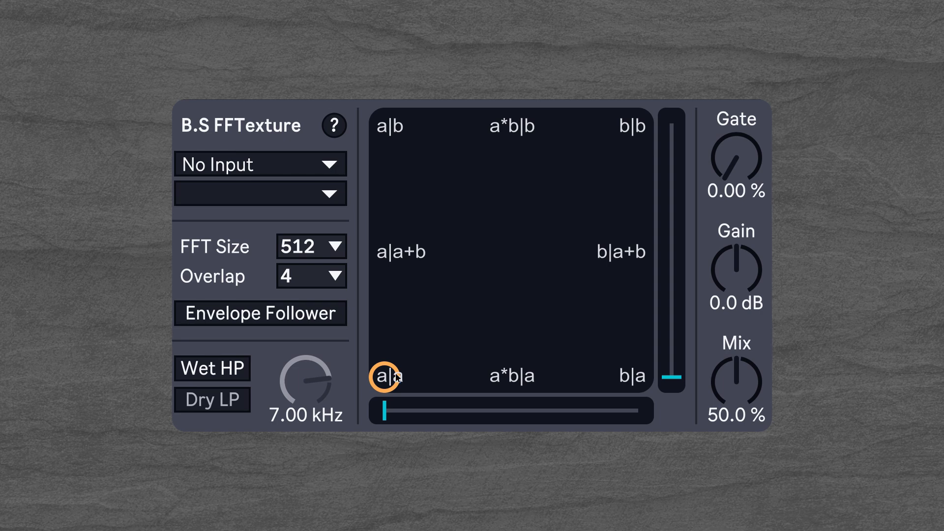
mouse_move(542, 373)
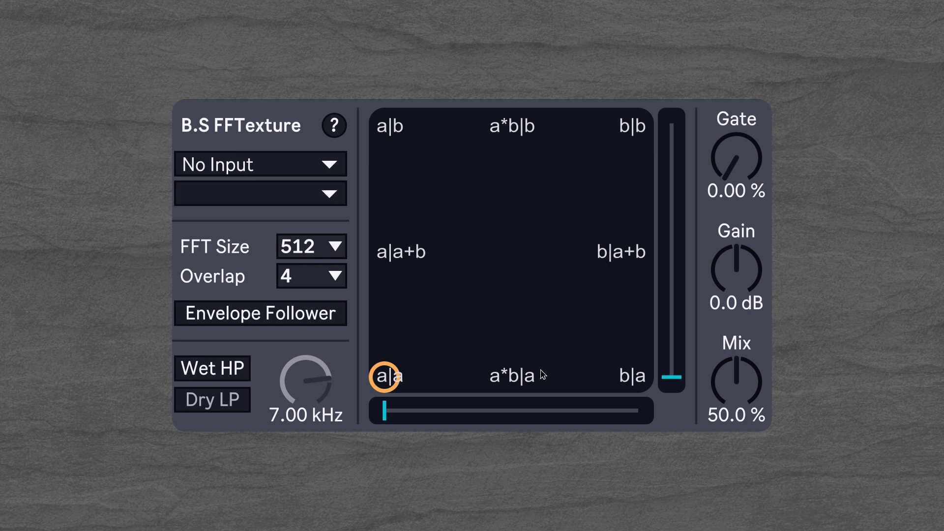
mouse_move(423, 371)
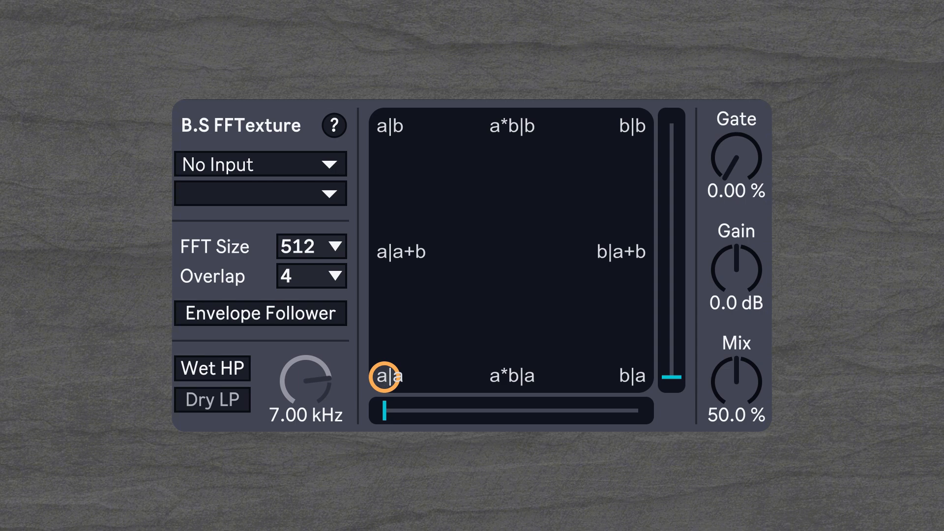
Step: Sweep the FFTexture blend point up toward a|a+b and bring it back to a|a
left_click_drag(385, 377, 384, 220)
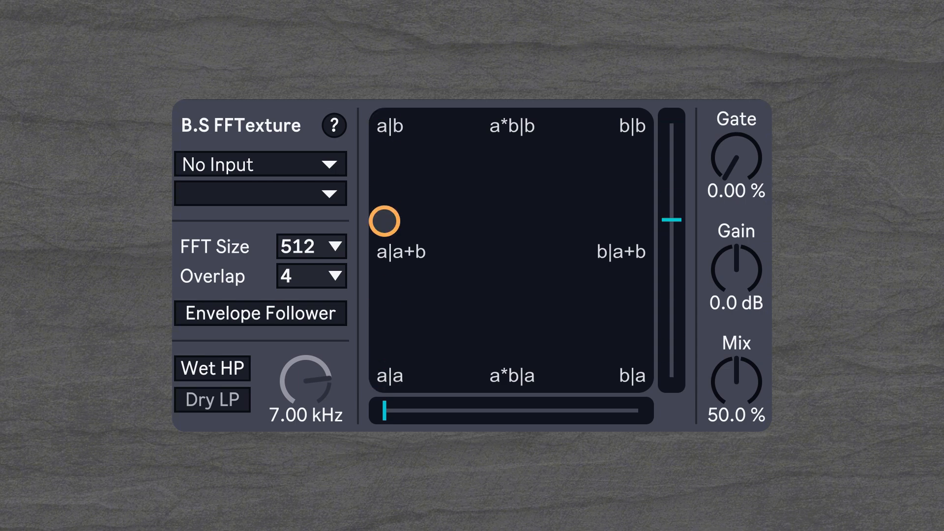
left_click_drag(385, 220, 385, 377)
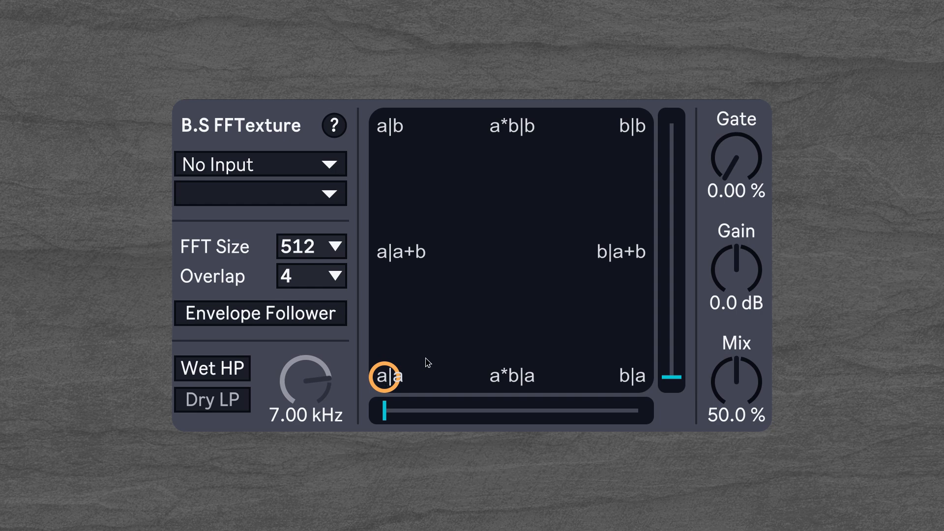
mouse_move(385, 380)
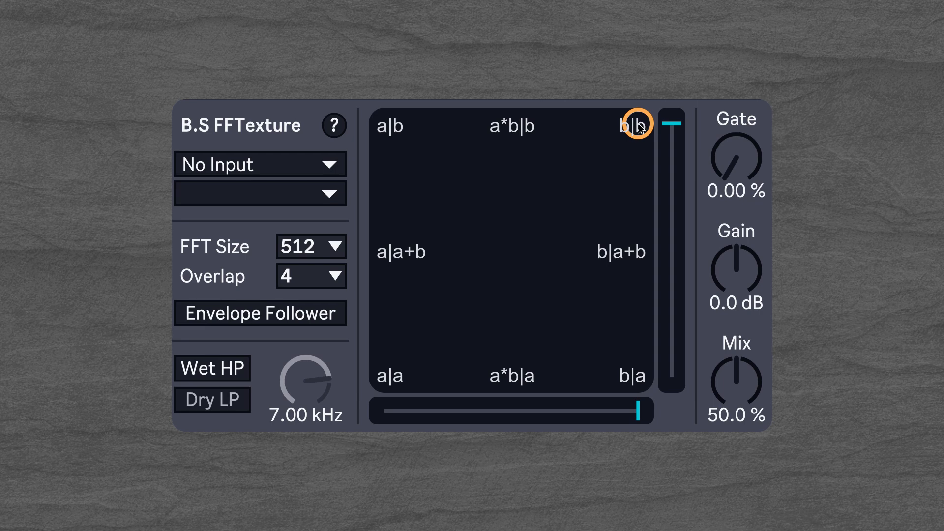
mouse_move(650, 130)
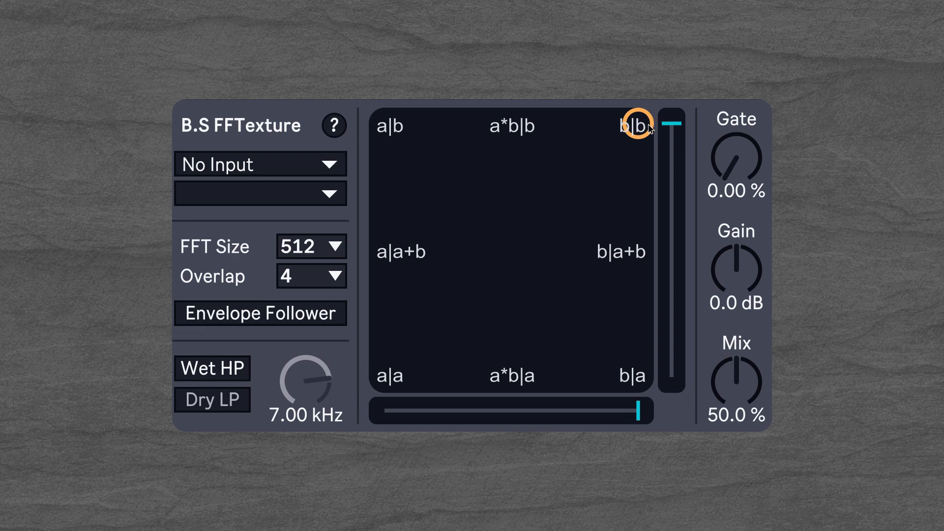
mouse_move(479, 131)
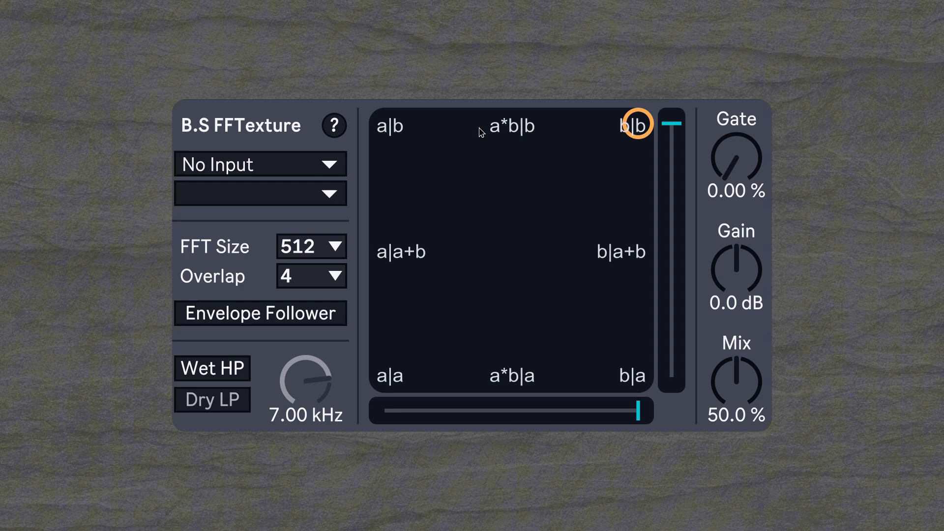
Step: Keep FFT size 512 and review the Overlap choices (2, 4, 8, 16), leaving it at 4
left_click(258, 164)
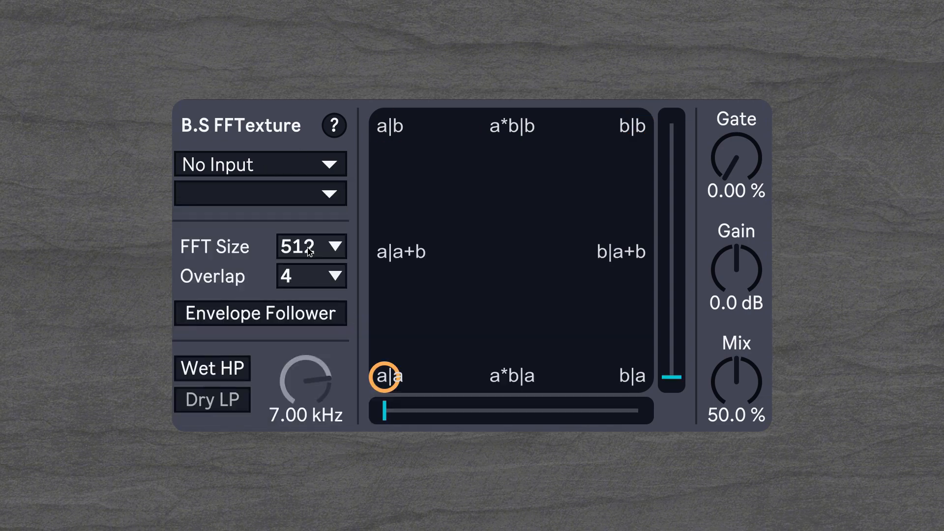
mouse_move(331, 275)
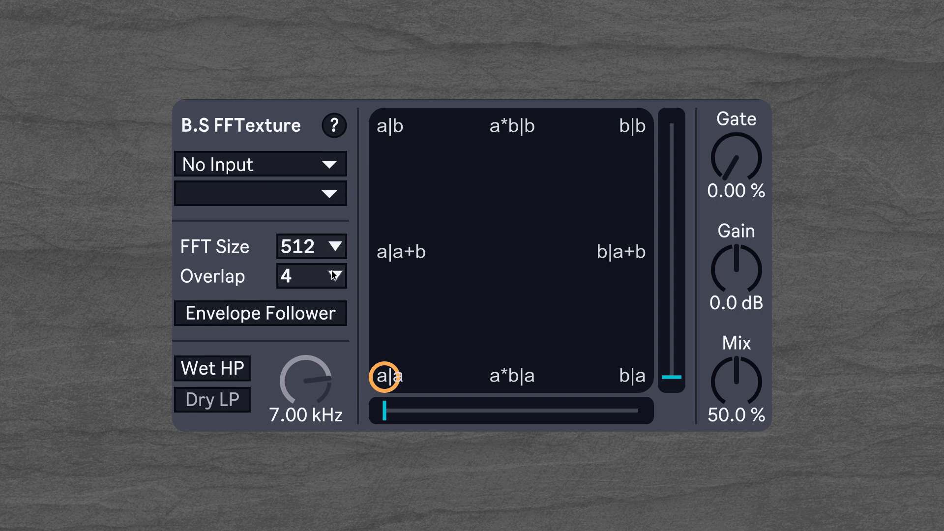
mouse_move(310, 278)
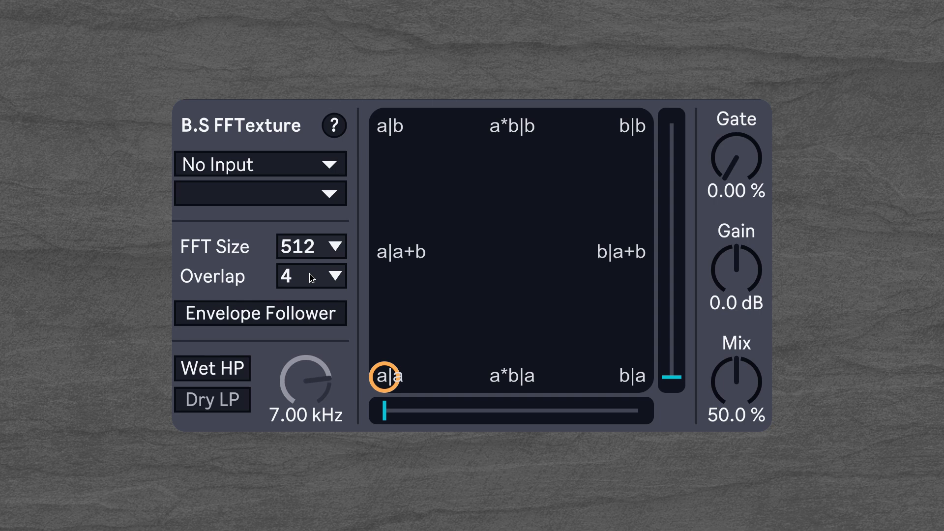
mouse_move(313, 273)
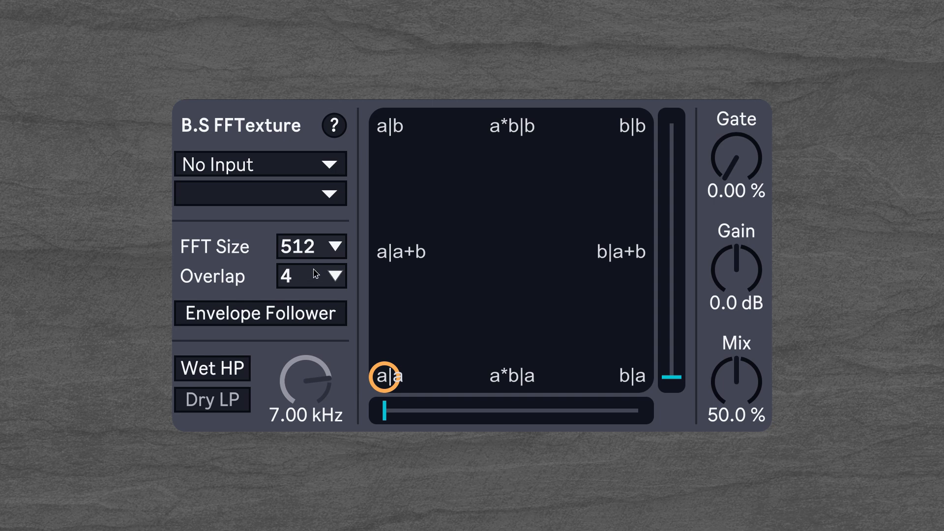
left_click(311, 276)
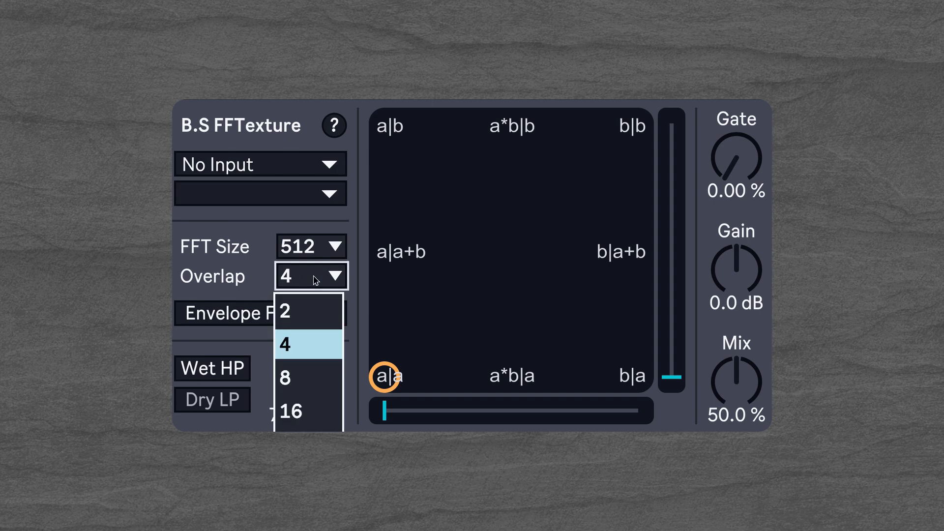
mouse_move(319, 411)
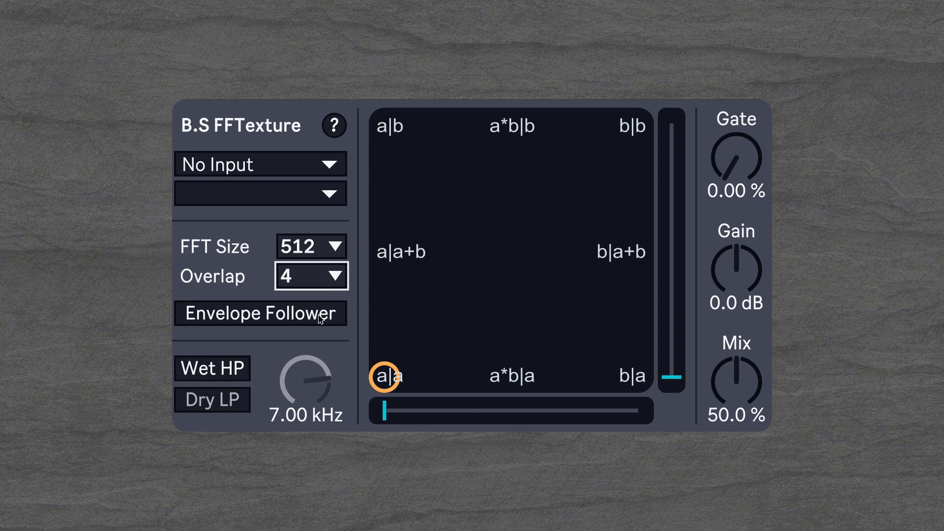
left_click(260, 313)
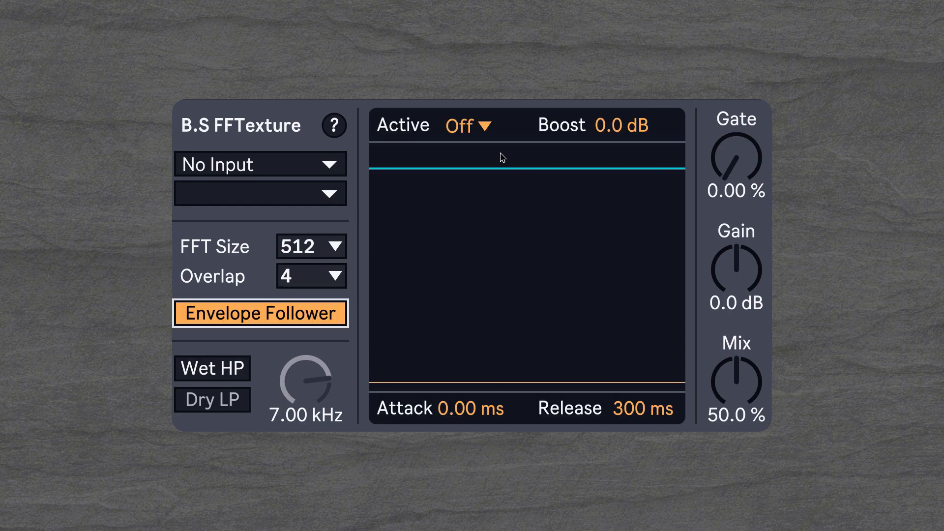
left_click(468, 125)
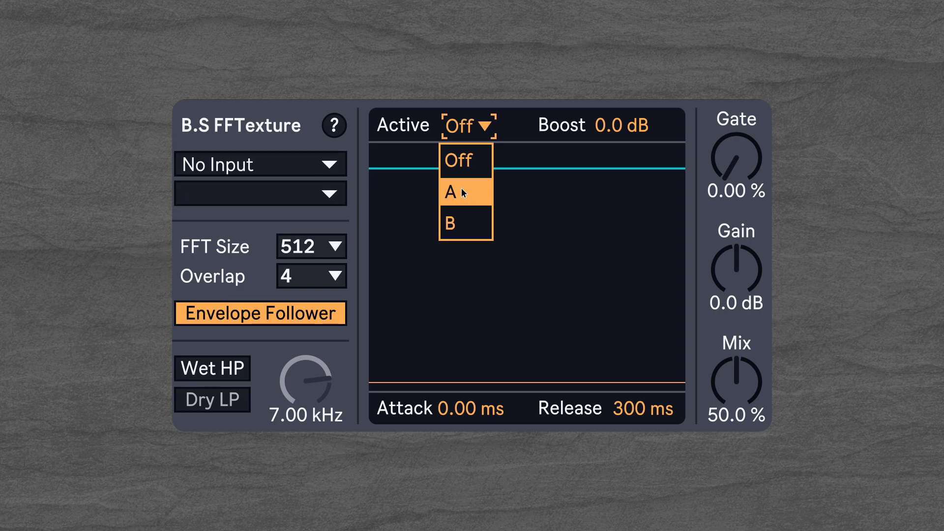
mouse_move(466, 224)
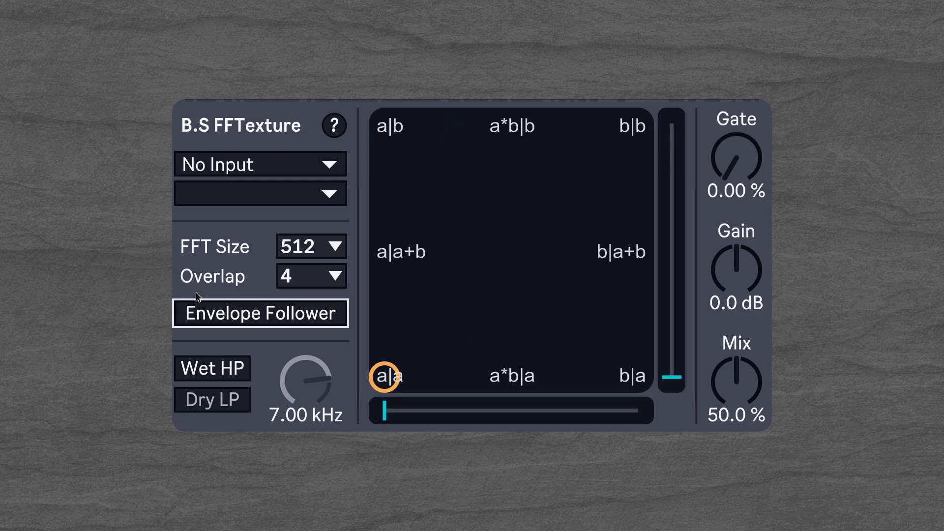
Step: Leave only the dry low-pass at 7.00 kHz engaged, the wet high-pass switched back off
left_click(212, 367)
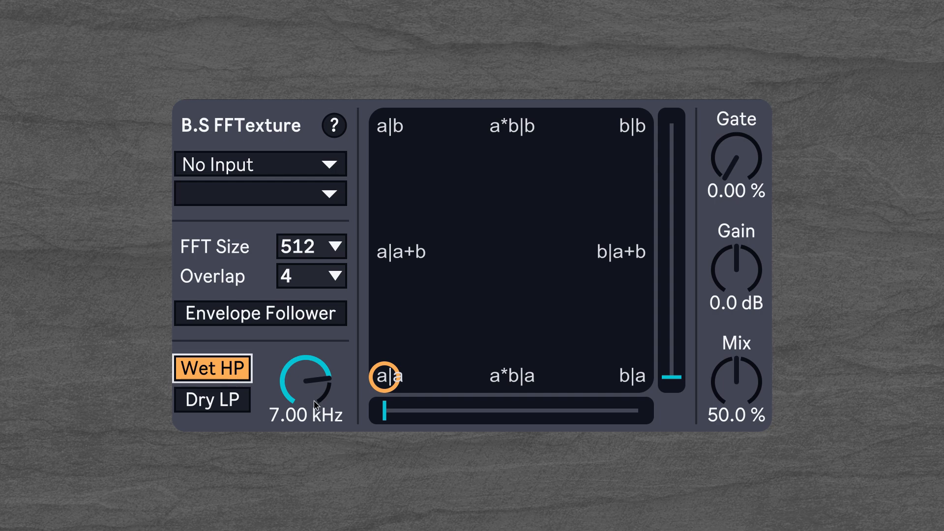
mouse_move(267, 366)
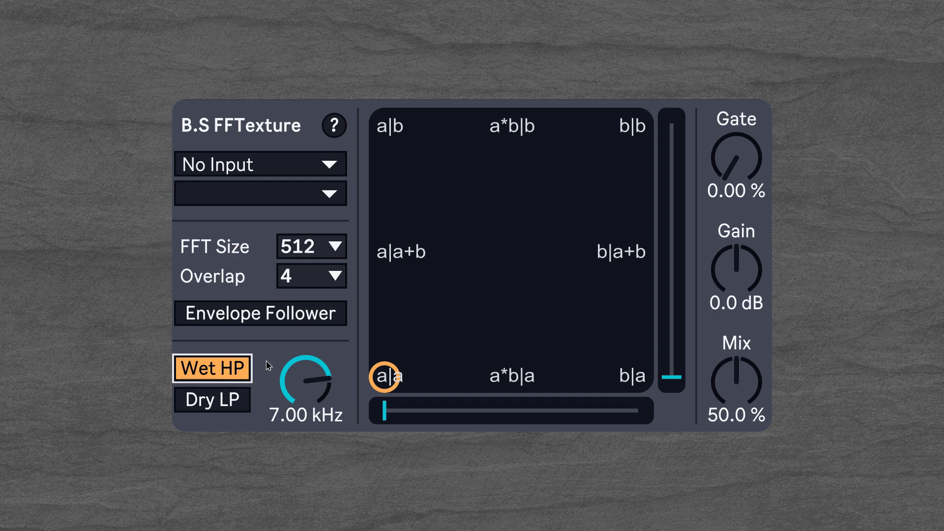
mouse_move(519, 159)
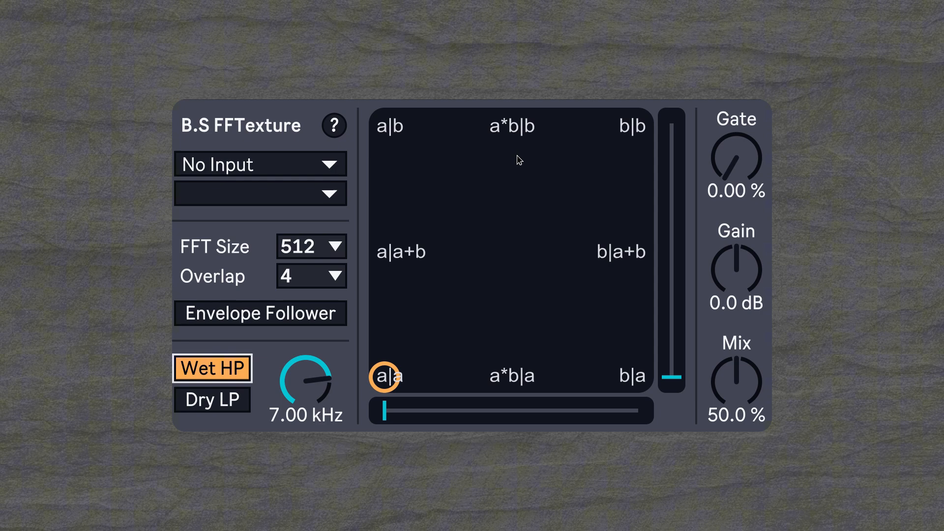
mouse_move(206, 404)
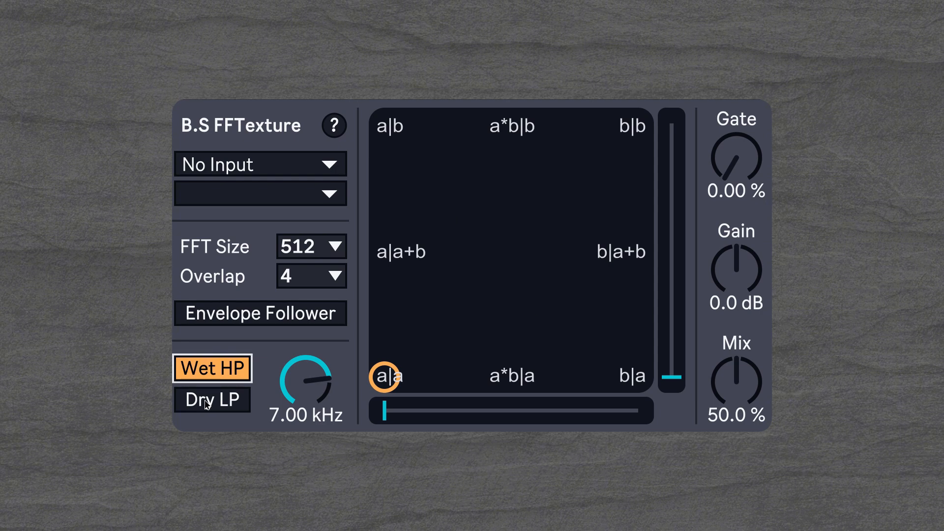
left_click(211, 399)
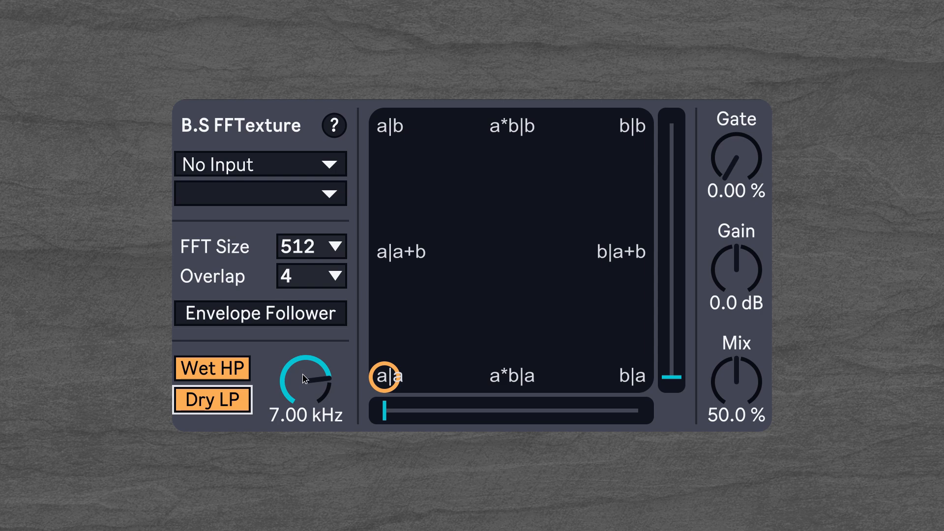
left_click(212, 399)
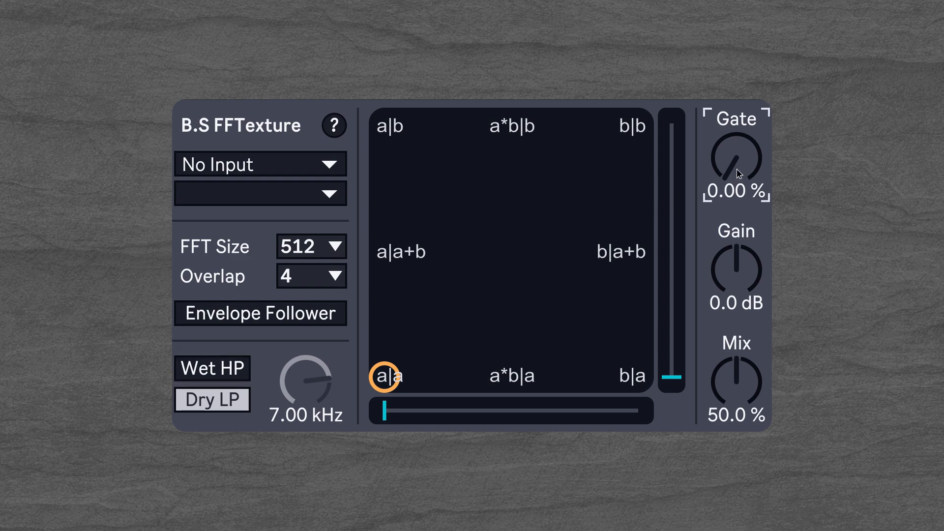
mouse_move(740, 162)
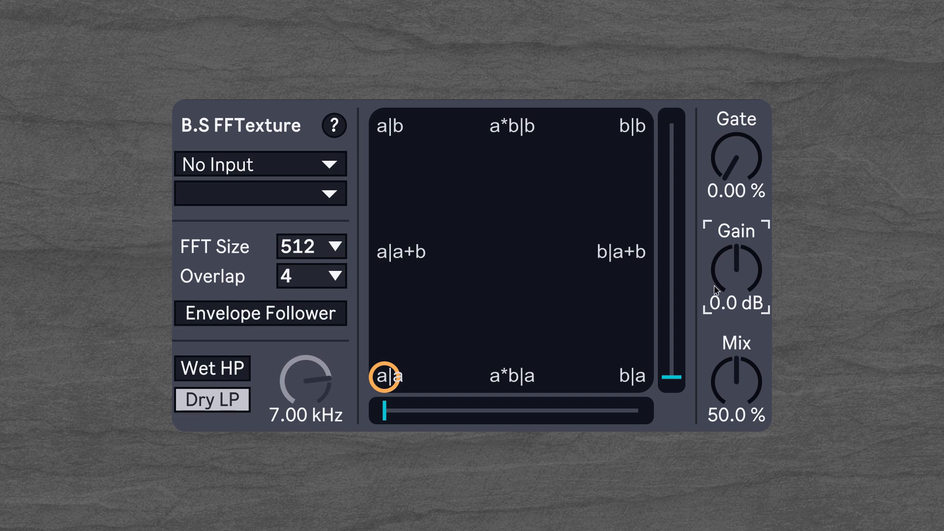
mouse_move(736, 391)
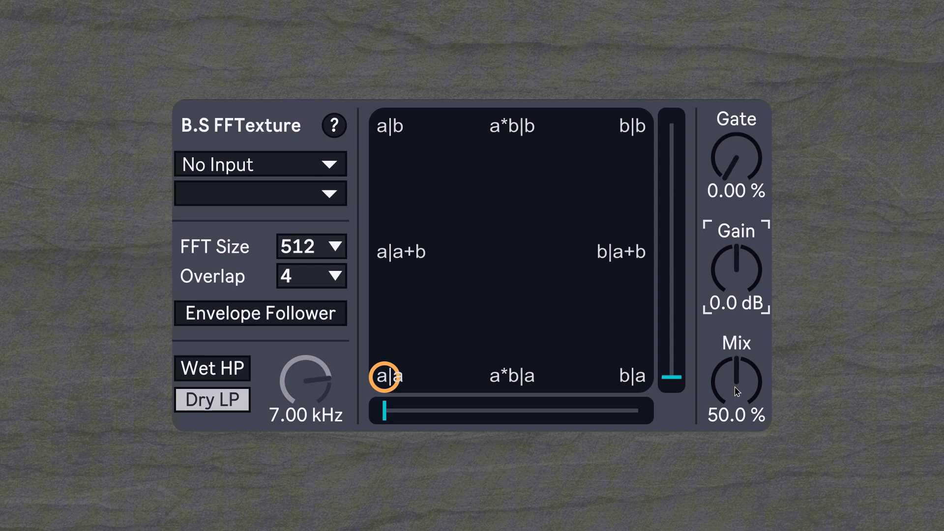
mouse_move(747, 394)
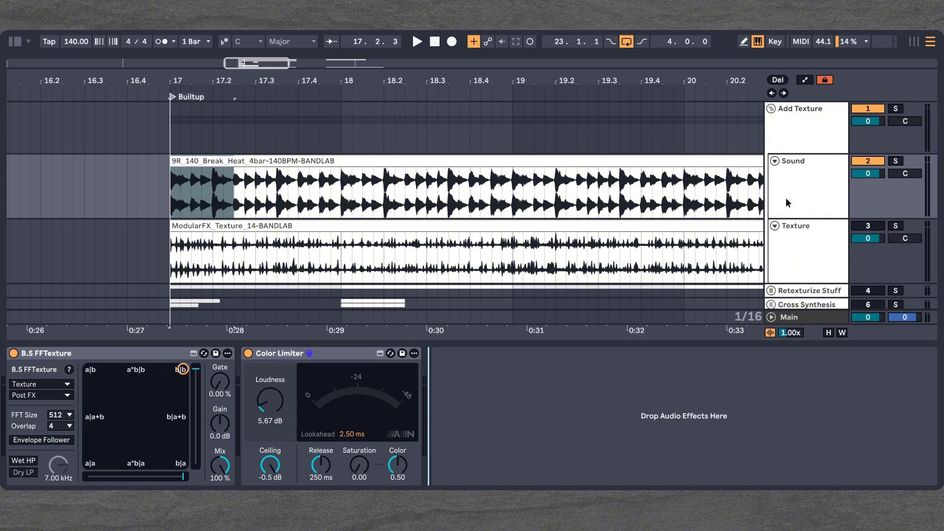
mouse_move(678, 303)
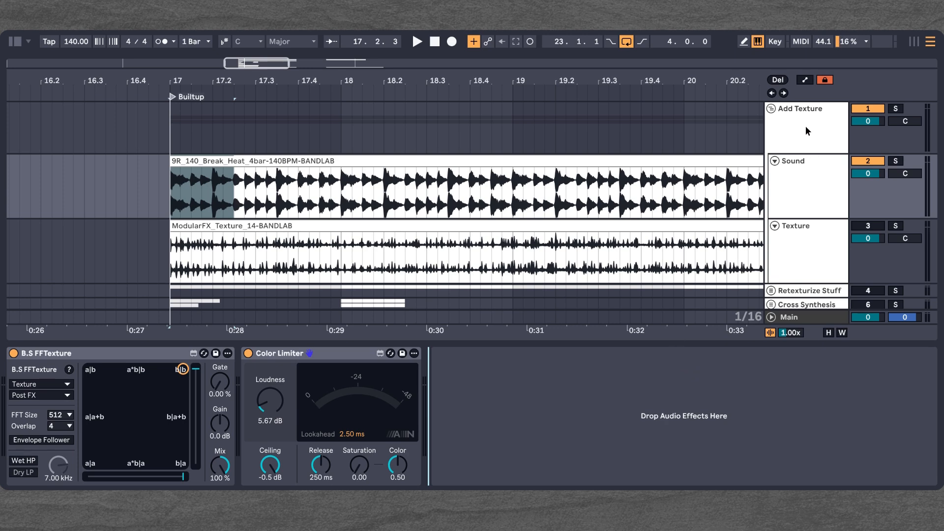
Step: Bypass FFTexture on the Sound track, solo the Texture track and play it alone
left_click(807, 161)
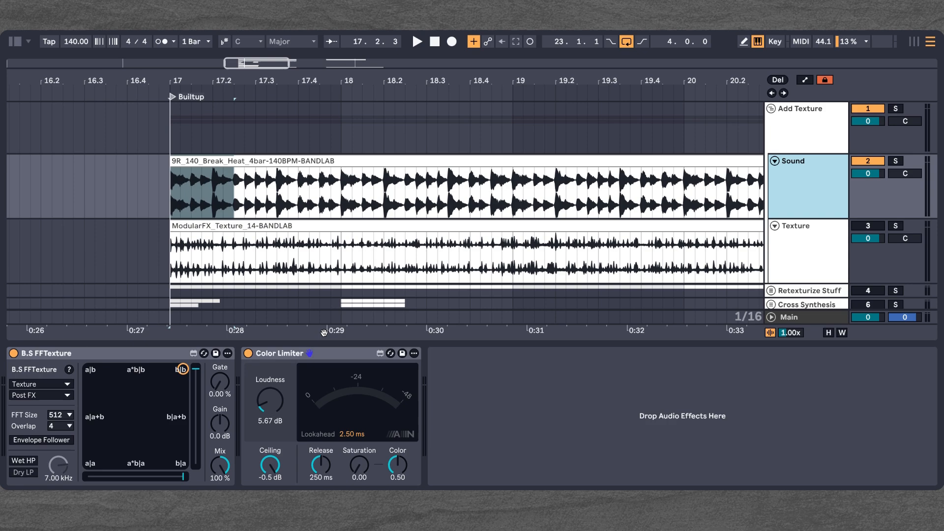
mouse_move(493, 216)
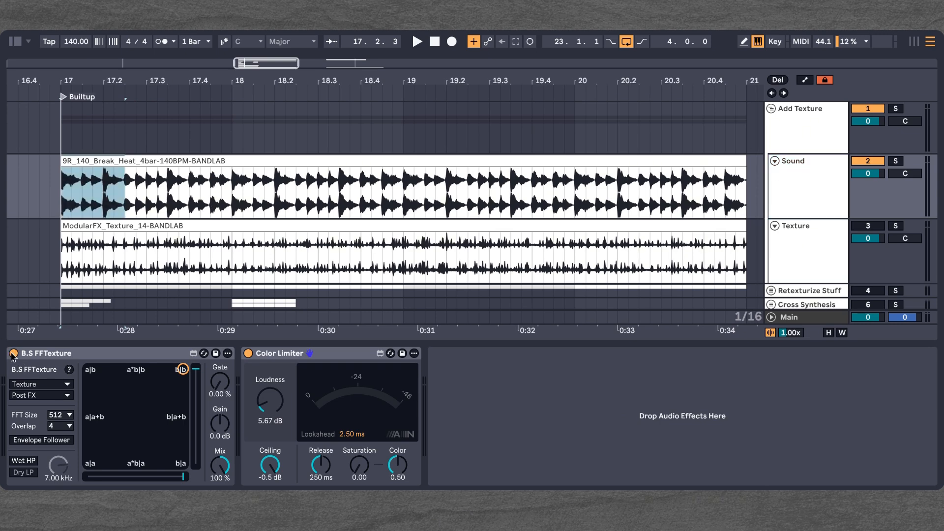
left_click(417, 41)
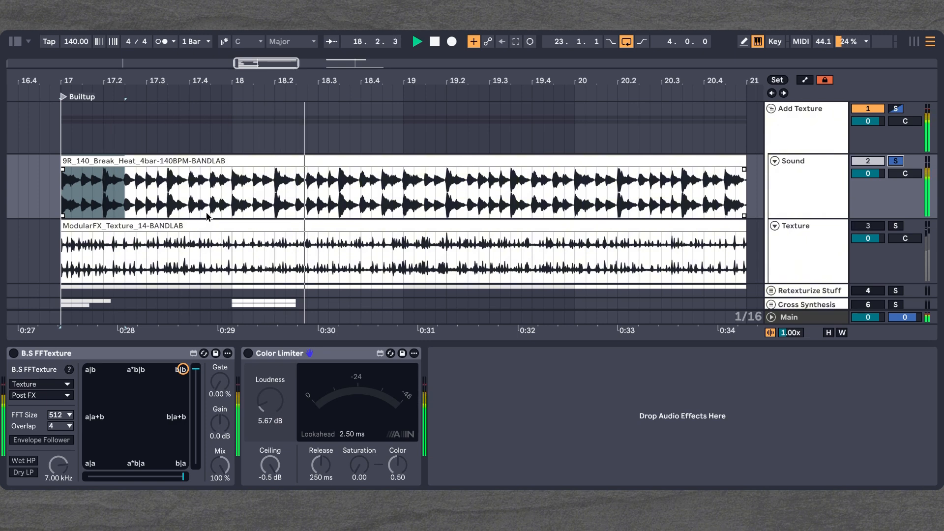
left_click(433, 42)
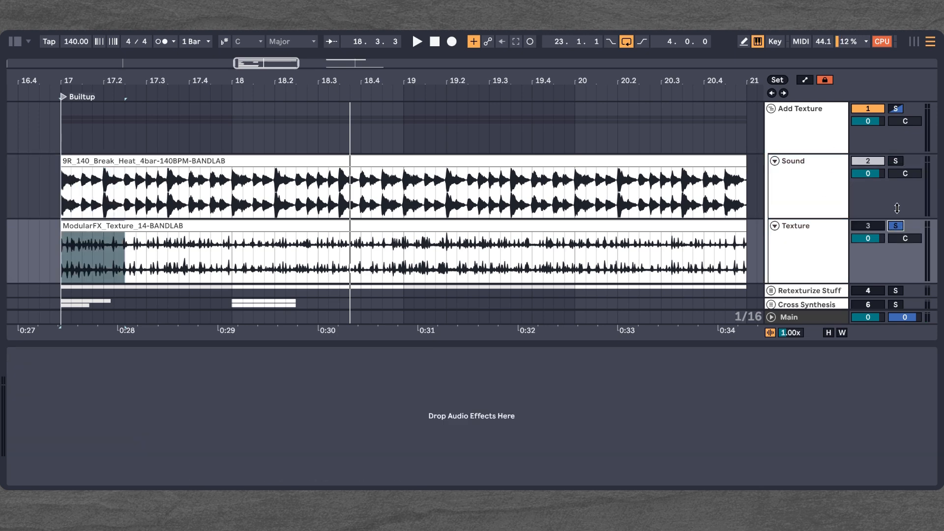
left_click(417, 41)
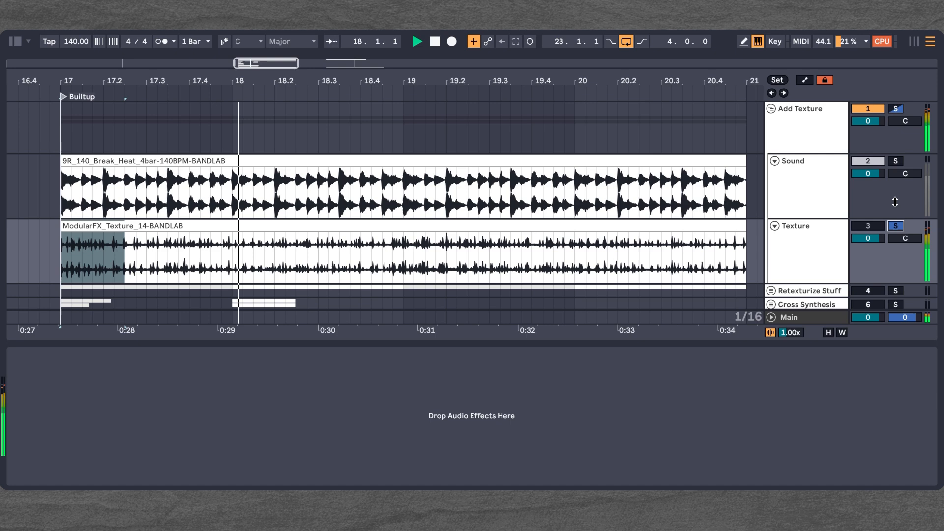
Step: Solo the Sound track and audition the morph shifted from pure b|b toward the pad centre
left_click(795, 160)
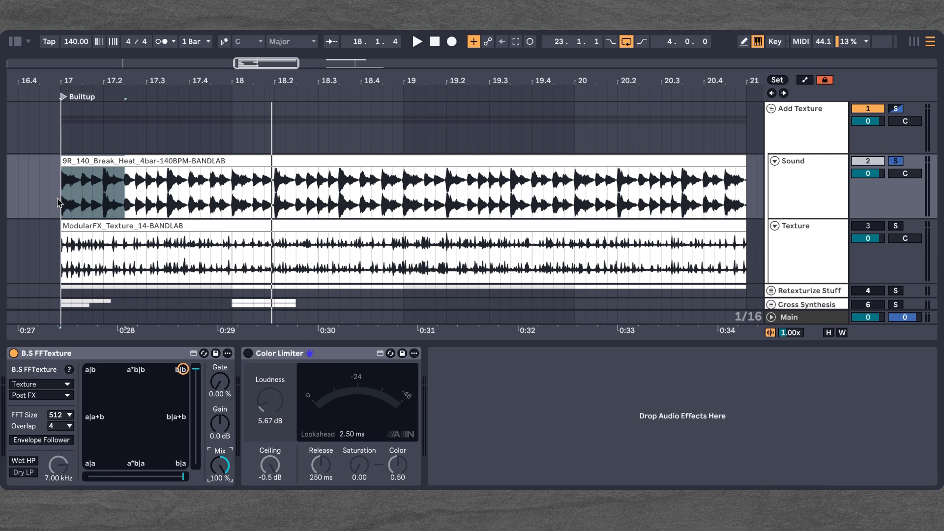
left_click(417, 41)
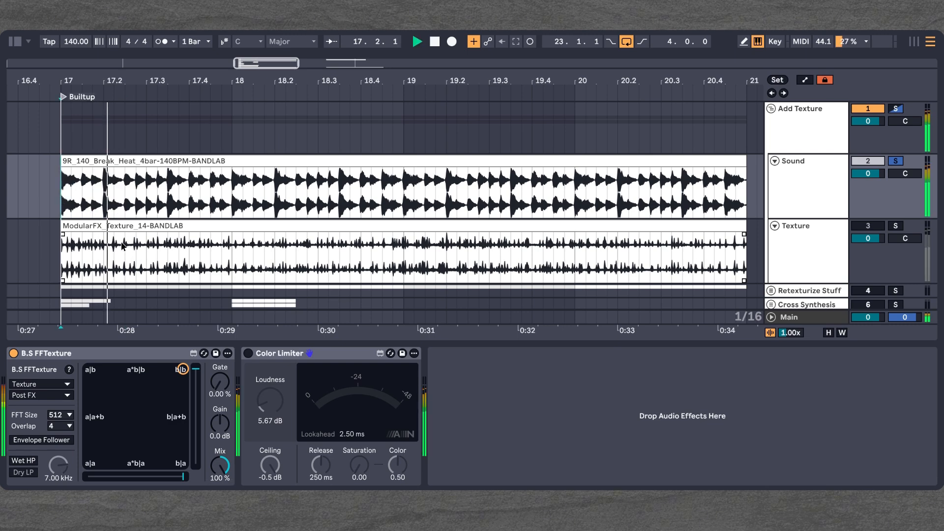
left_click(416, 41)
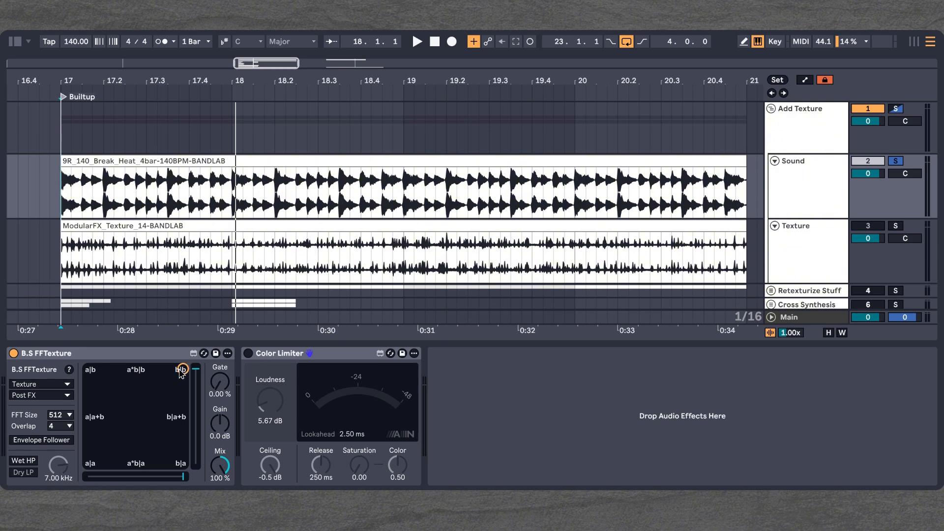
left_click(416, 42)
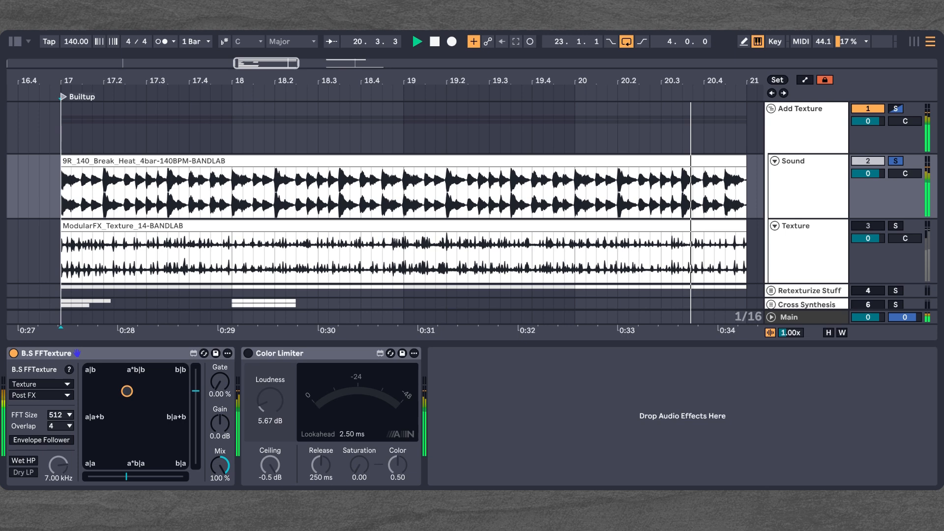
left_click(417, 41)
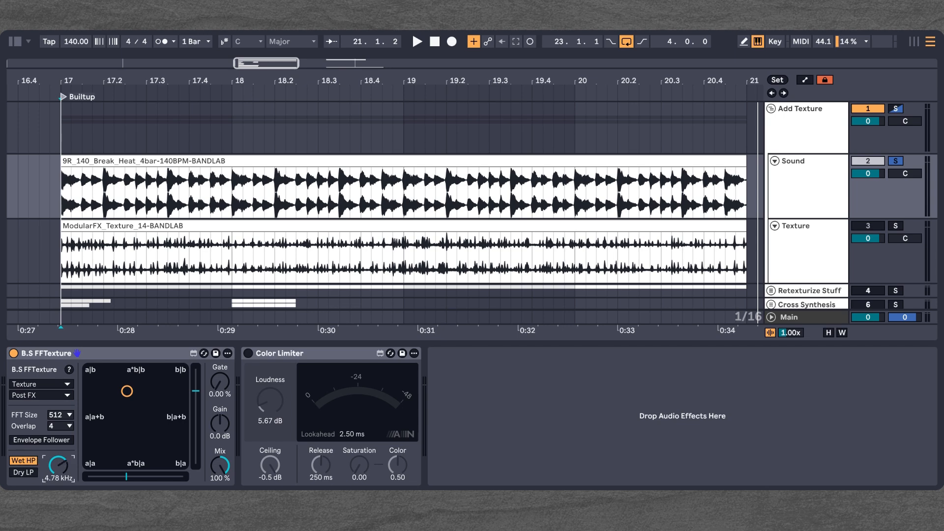
Step: Tune the wet high-pass cutoff down to about 936 Hz, then up to 1.70 kHz
left_click_drag(60, 465, 60, 476)
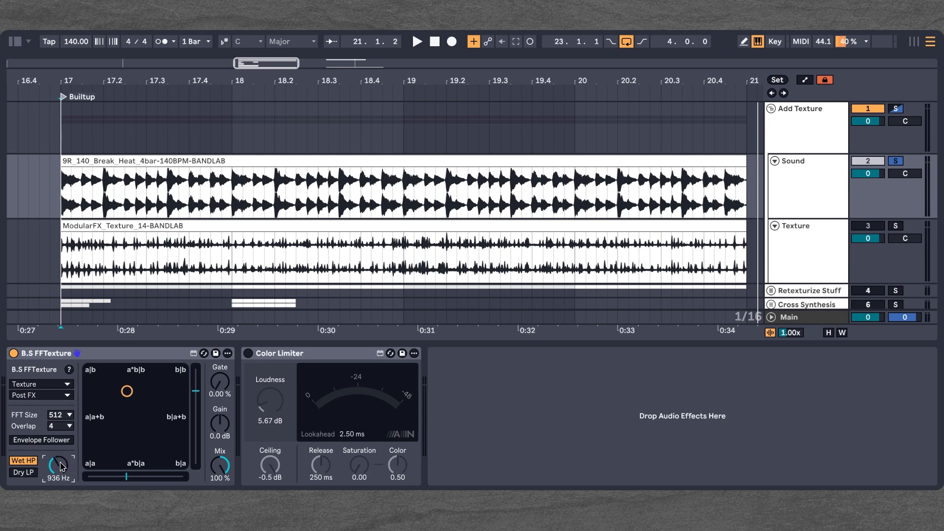
left_click_drag(59, 467, 61, 457)
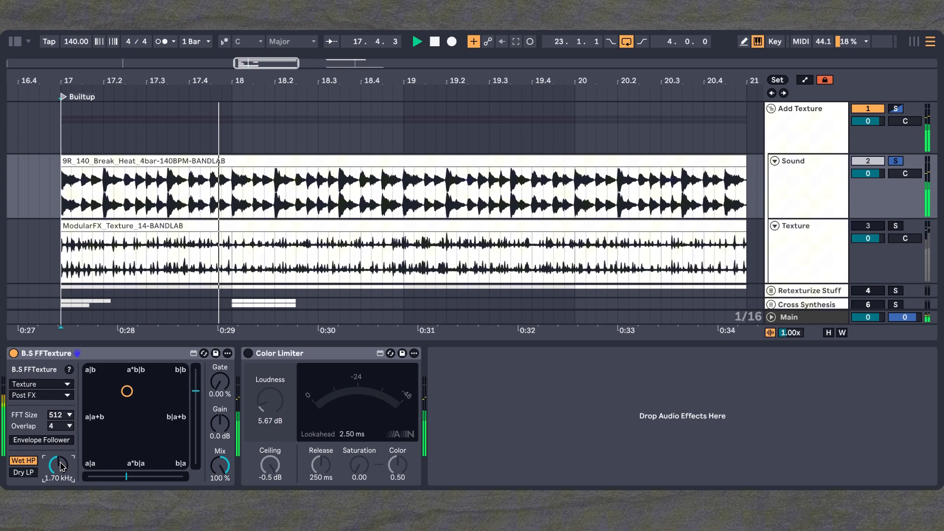
left_click(417, 41)
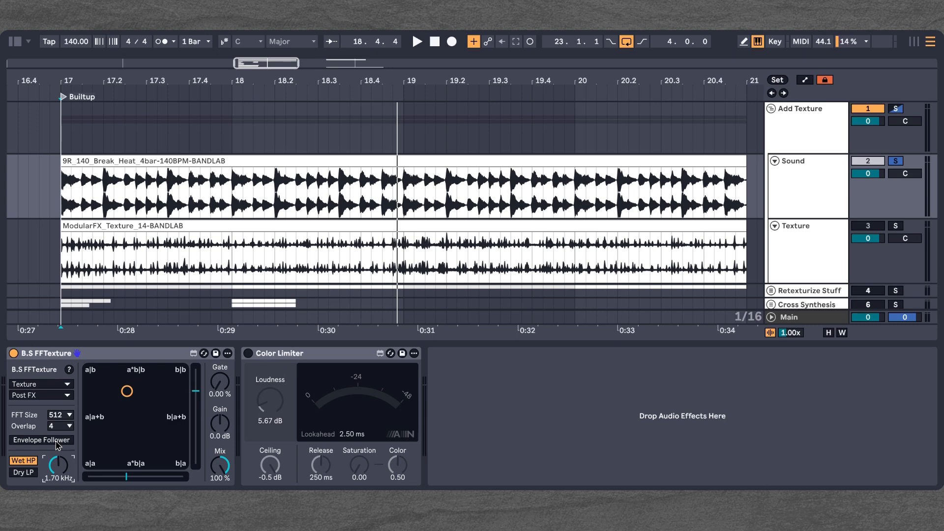
Step: Activate the envelope follower on A with 0 ms attack and 117 ms release
left_click(41, 440)
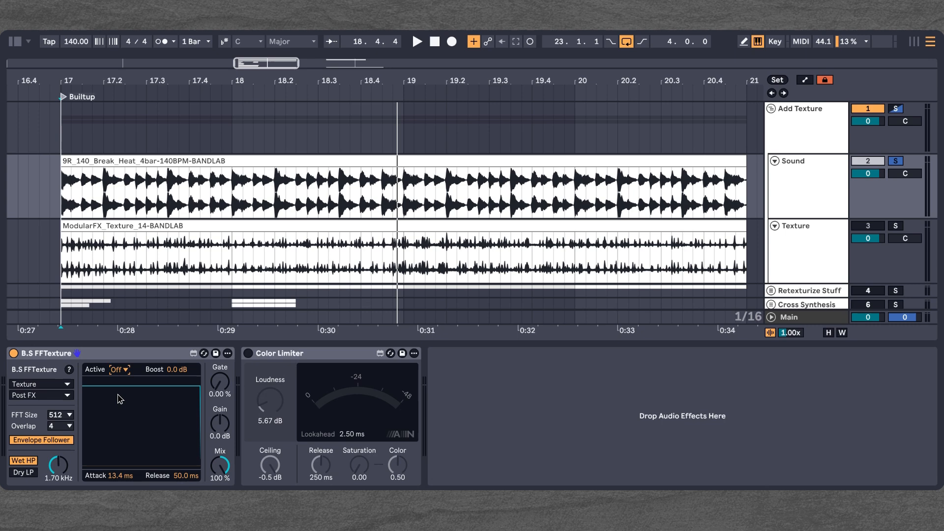
left_click(120, 368)
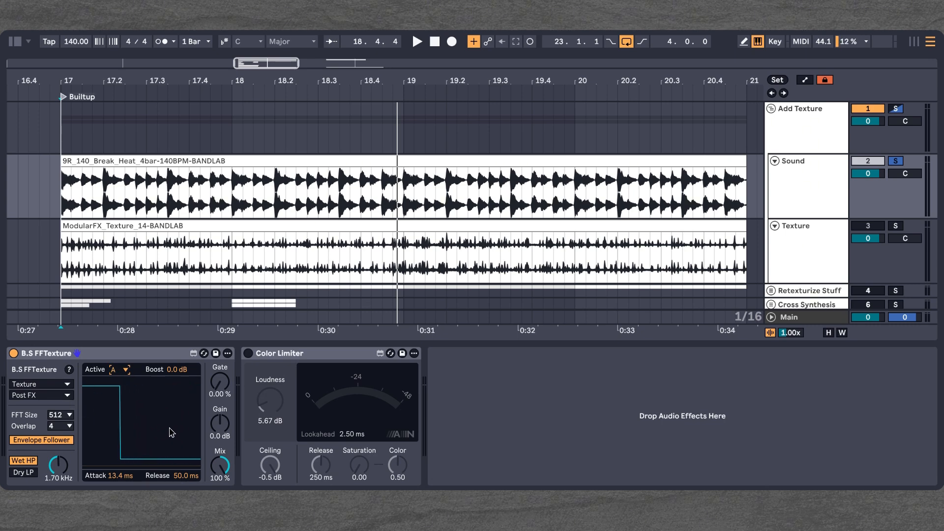
left_click(417, 41)
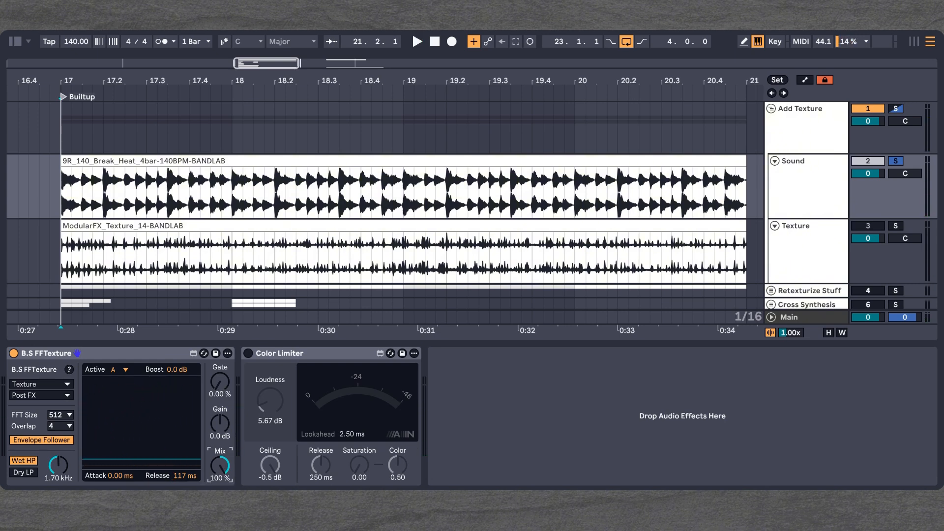
Step: Lower the FFTexture mix to 30.7% and toggle the device to compare
left_click(417, 42)
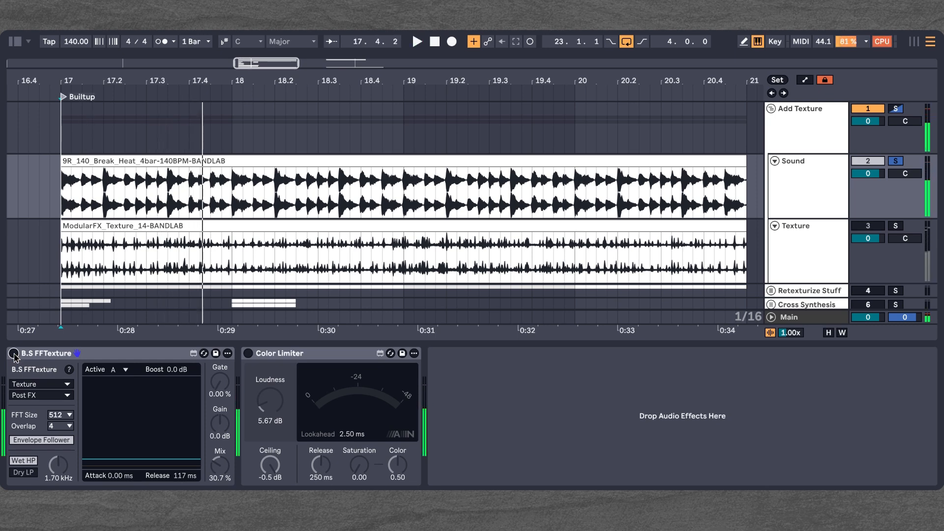
left_click(417, 41)
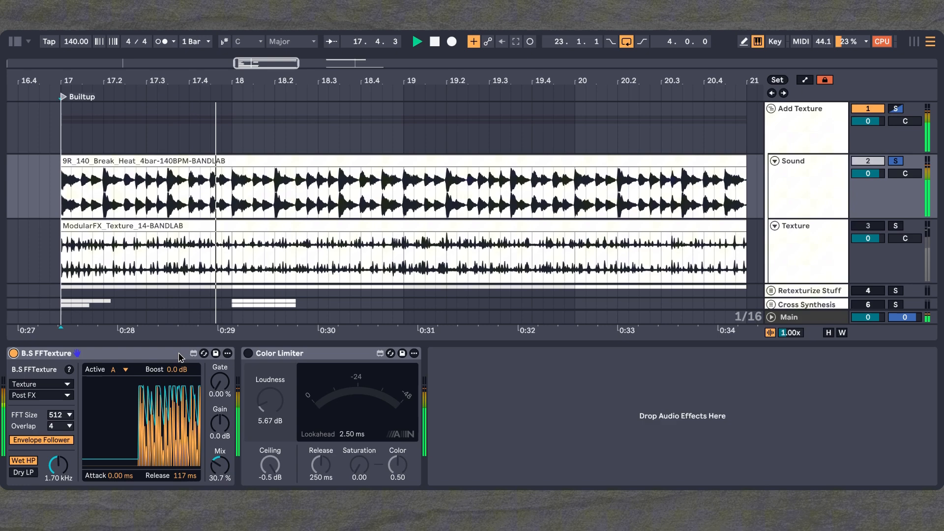
left_click(417, 41)
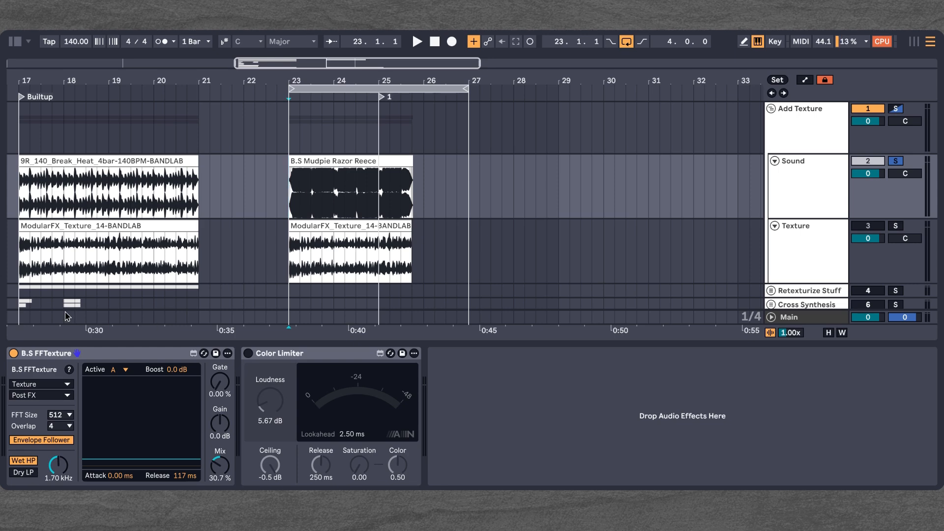
Step: Audition the Mudpie Razor Reece bass loop with FFTexture back on in combination-mode view
left_click(416, 41)
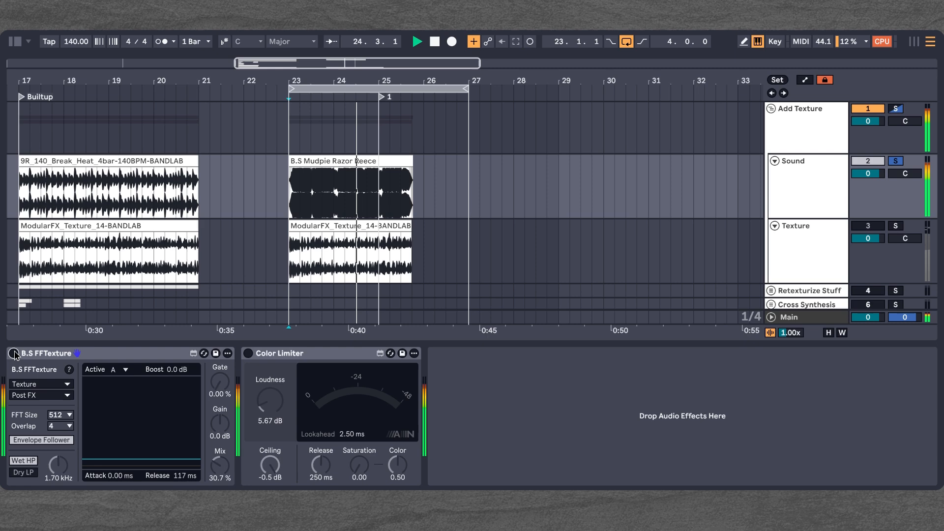
left_click(416, 41)
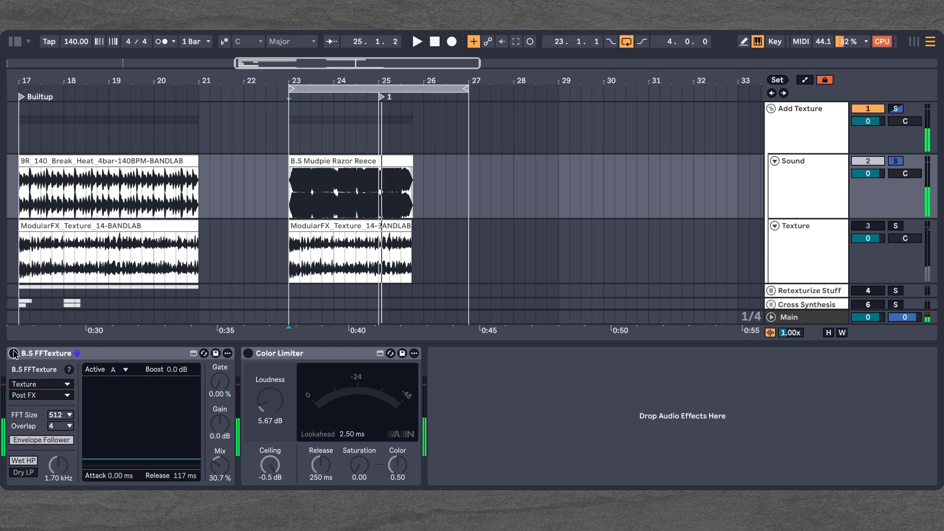
left_click(41, 439)
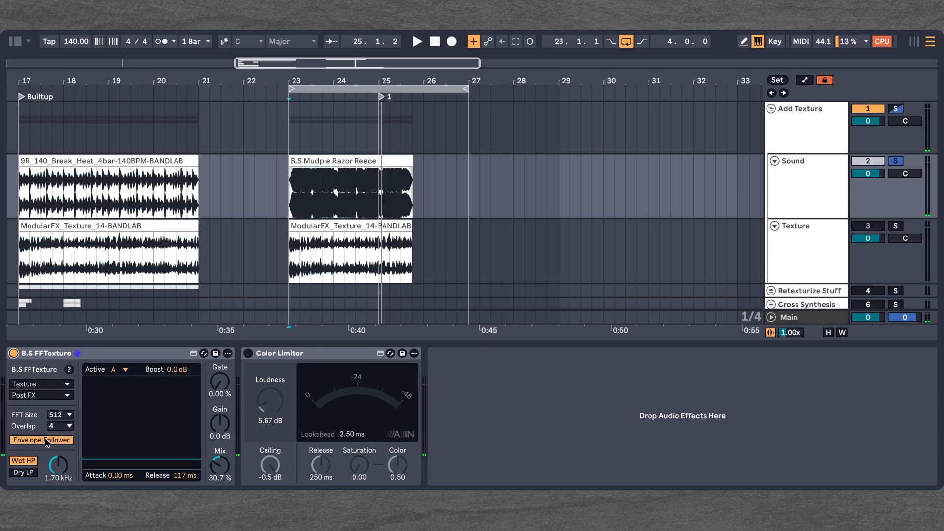
left_click(41, 440)
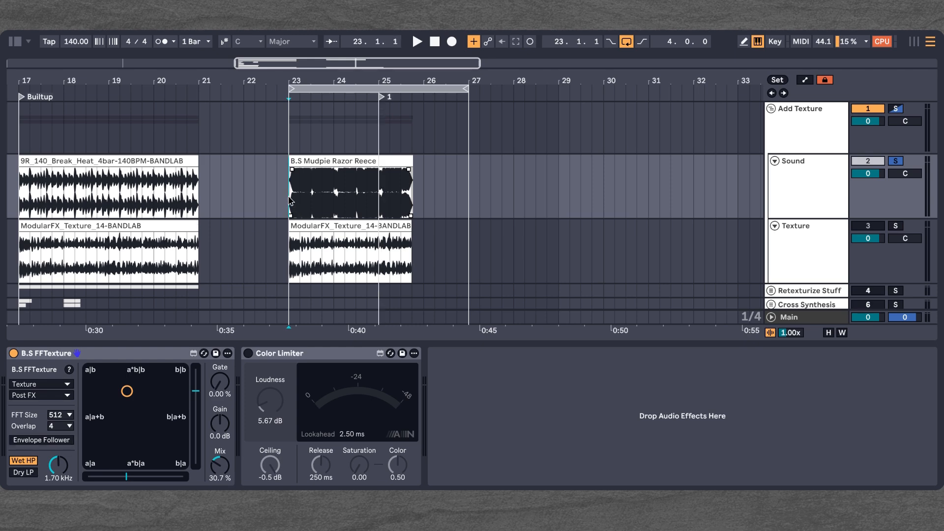
left_click(416, 41)
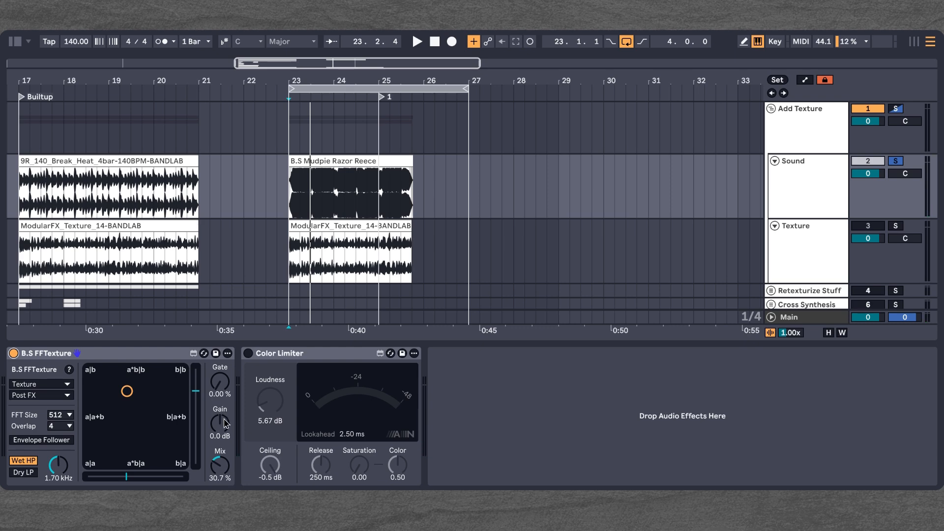
Step: Boost FFTexture's output gain to 9.8 dB and collapse the track groups
left_click_drag(220, 422, 220, 397)
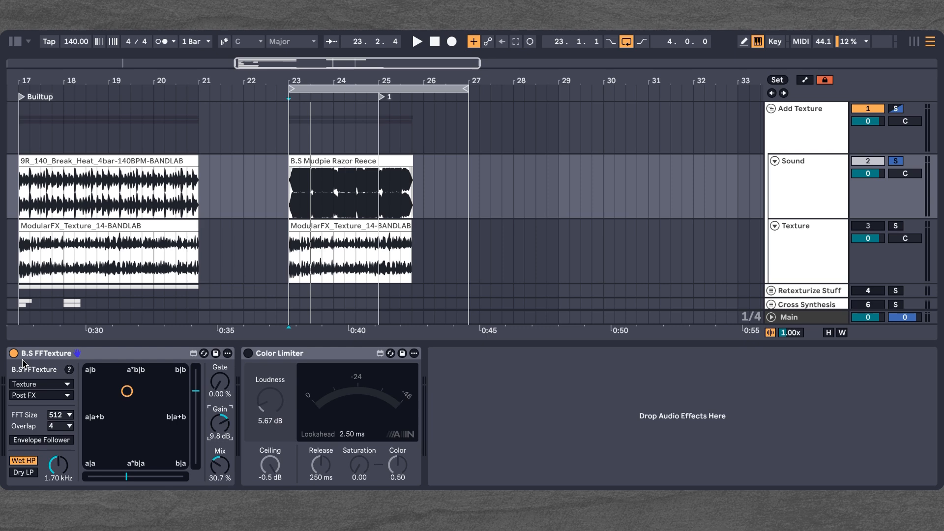
left_click(416, 42)
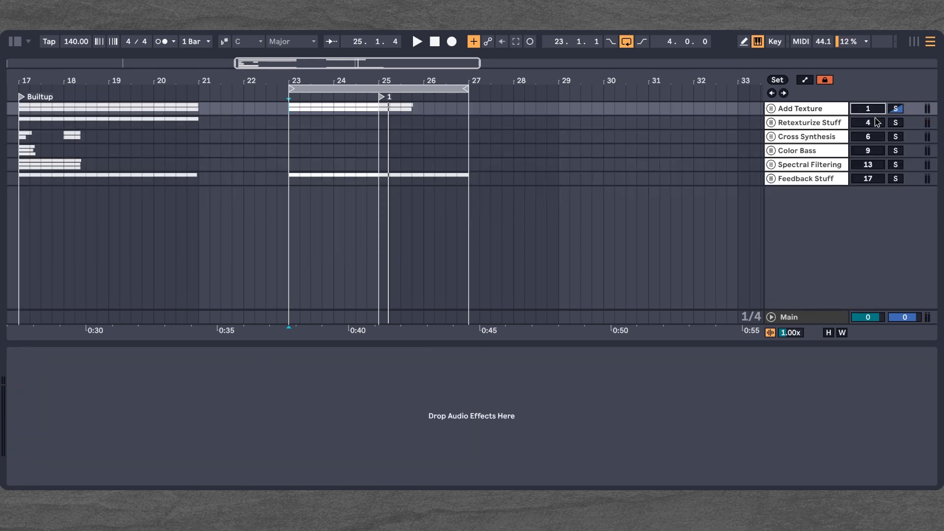
Step: Expand the Retexturize Stuff group to reveal its vocal clip and device chain
left_click(771, 122)
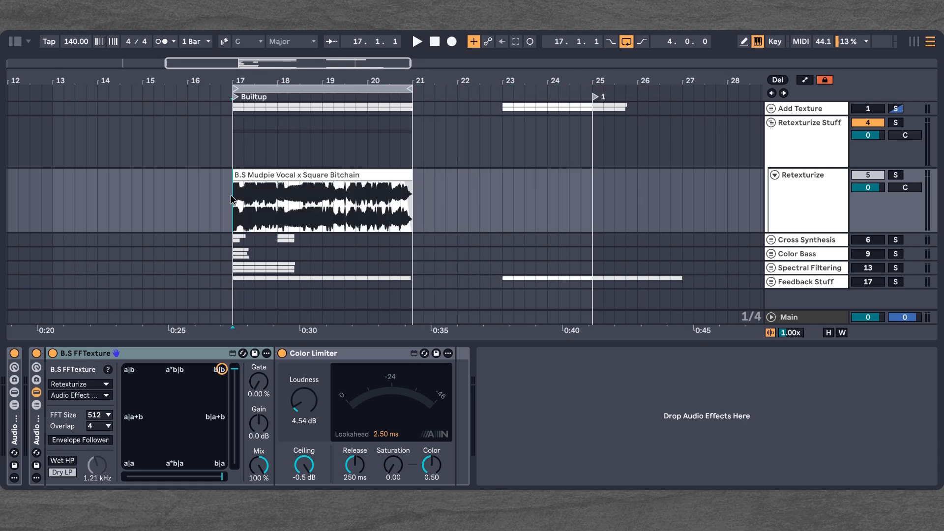
Step: Solo the Retexturize track and audition its vocal clip through FFTexture and the Color Limiter
left_click(323, 207)
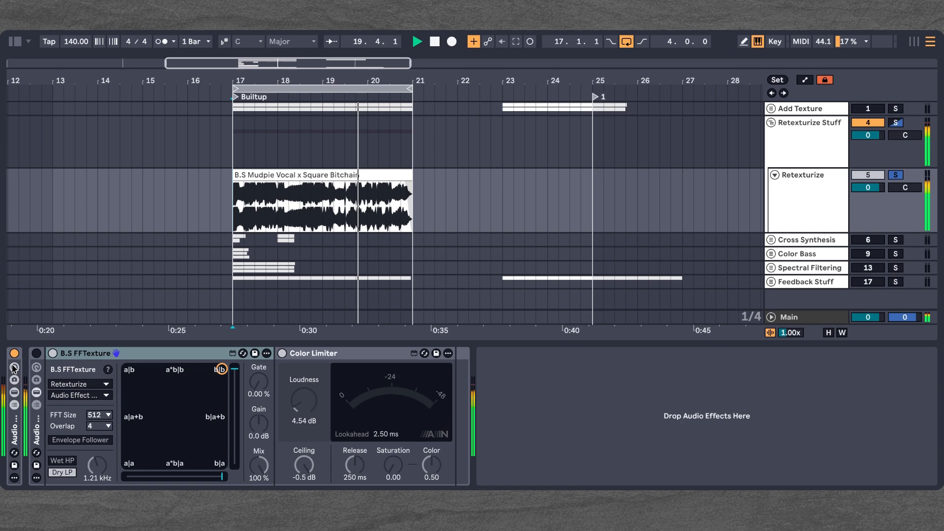
left_click(416, 41)
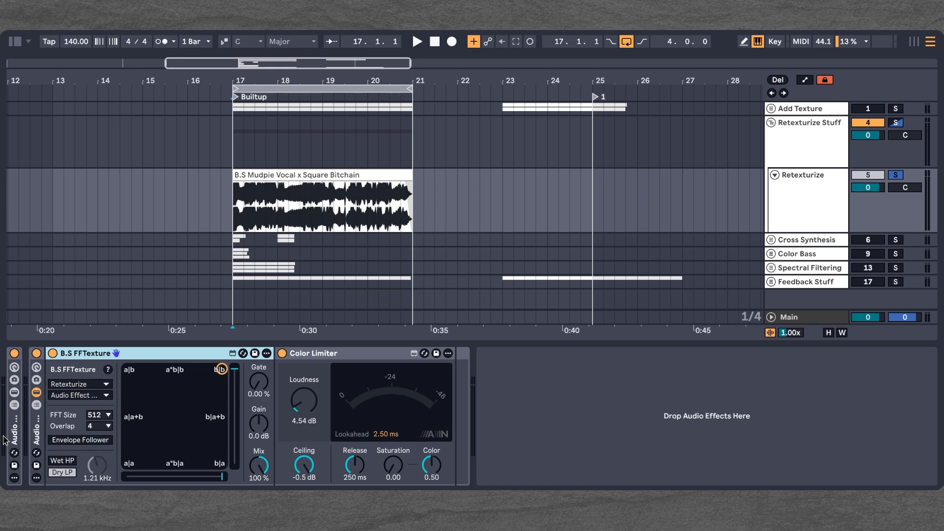
mouse_move(326, 388)
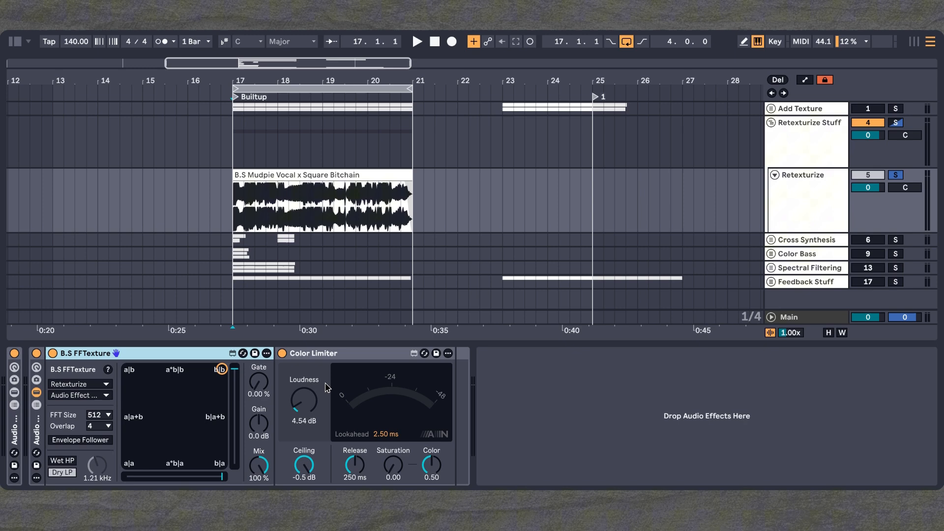
Step: Route the sidechain from the Retexturize track Pre FX and move the blend to the a|a corner
left_click(78, 385)
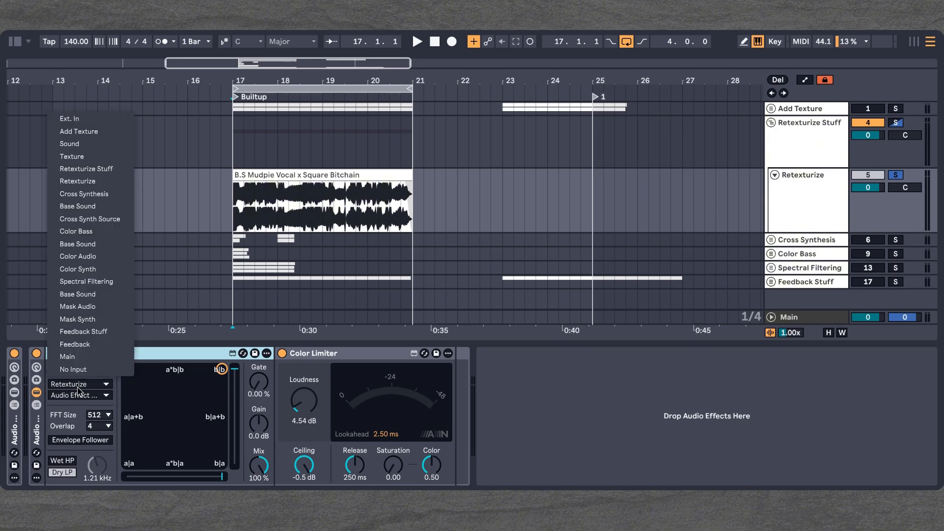
mouse_move(76, 244)
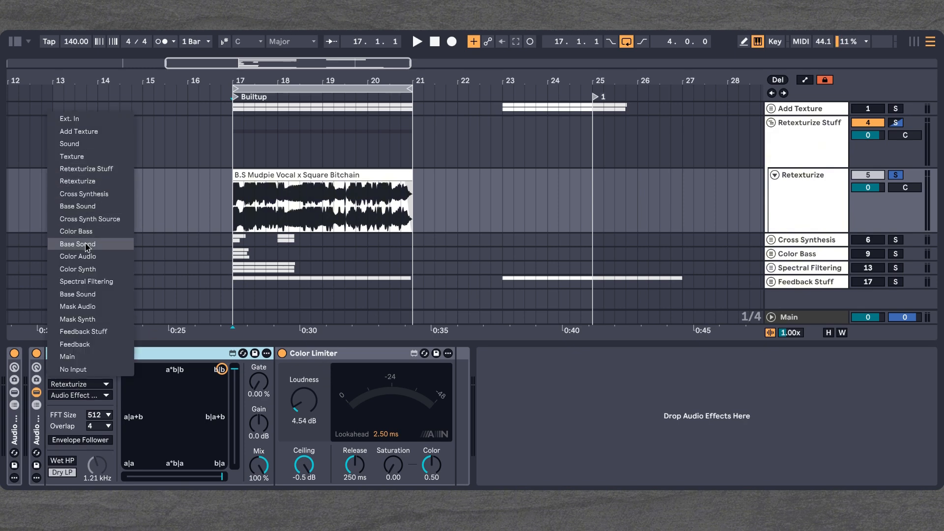
mouse_move(90, 186)
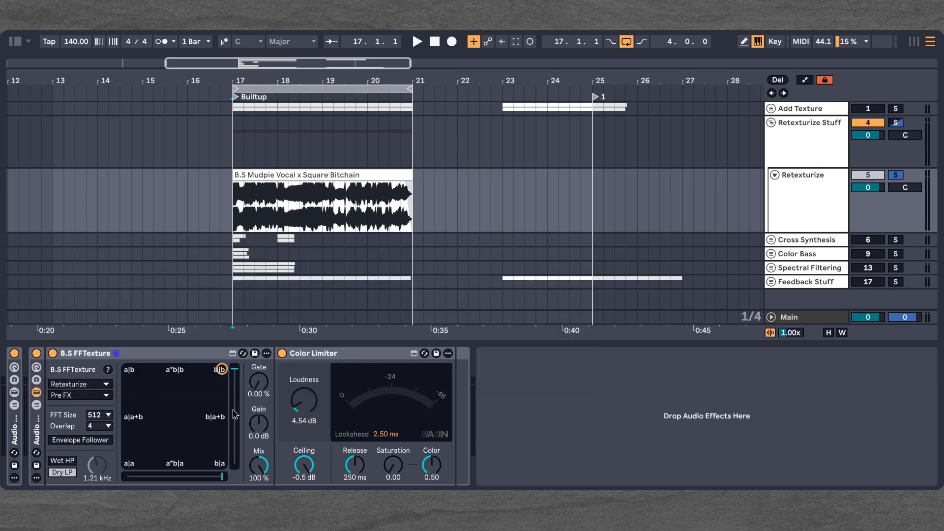
left_click(416, 41)
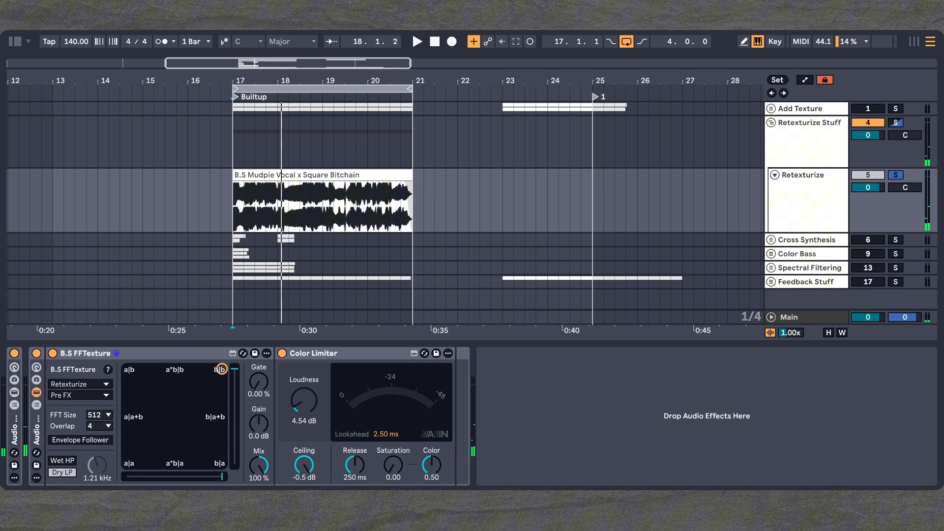
left_click(417, 41)
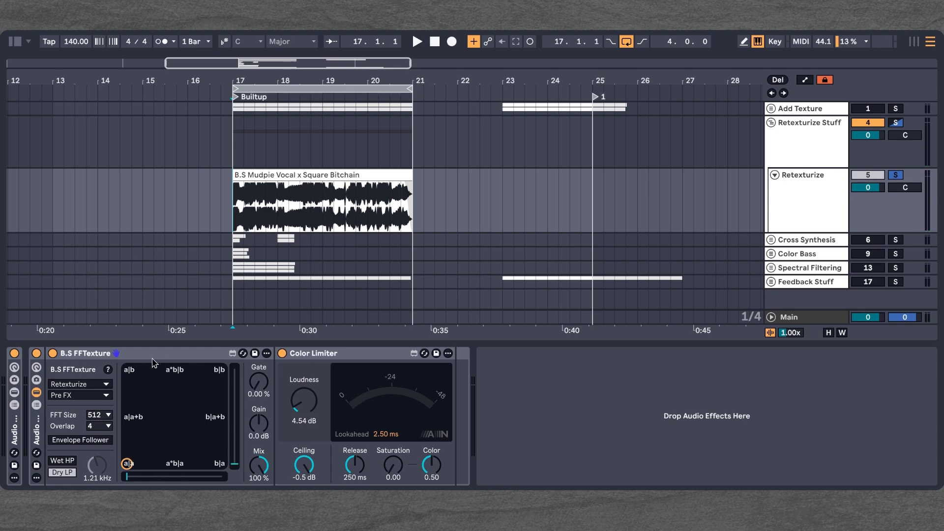
mouse_move(210, 382)
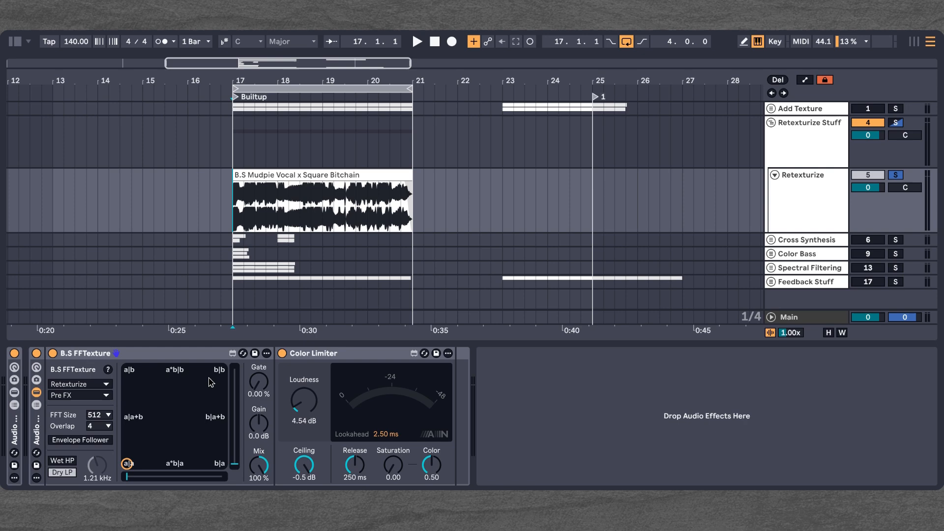
left_click(417, 41)
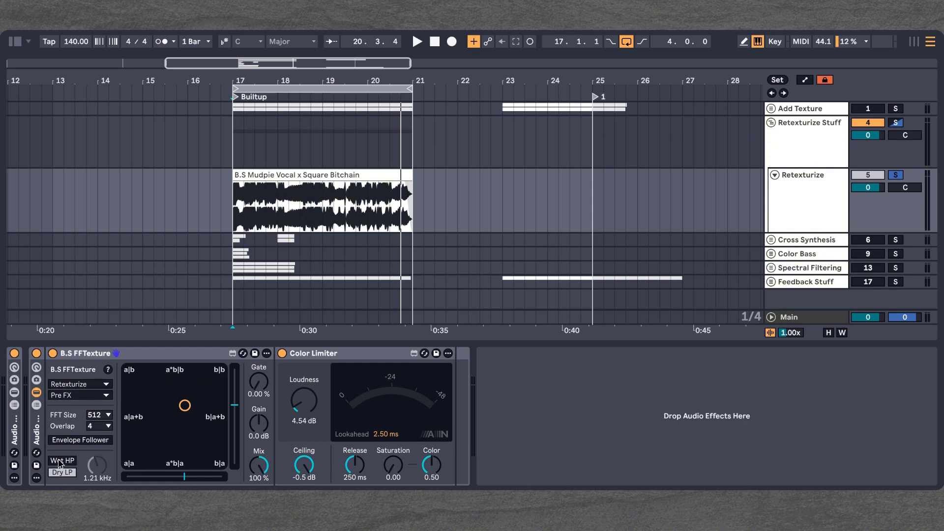
Step: Enable Wet HP and Dry LP filtering and lower the wet/dry mix while the buildup plays
left_click(61, 460)
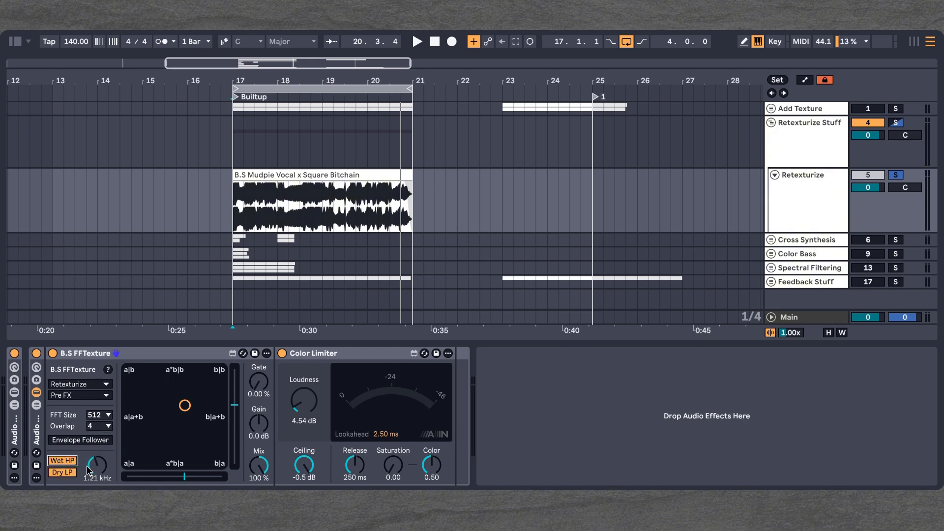
left_click(417, 42)
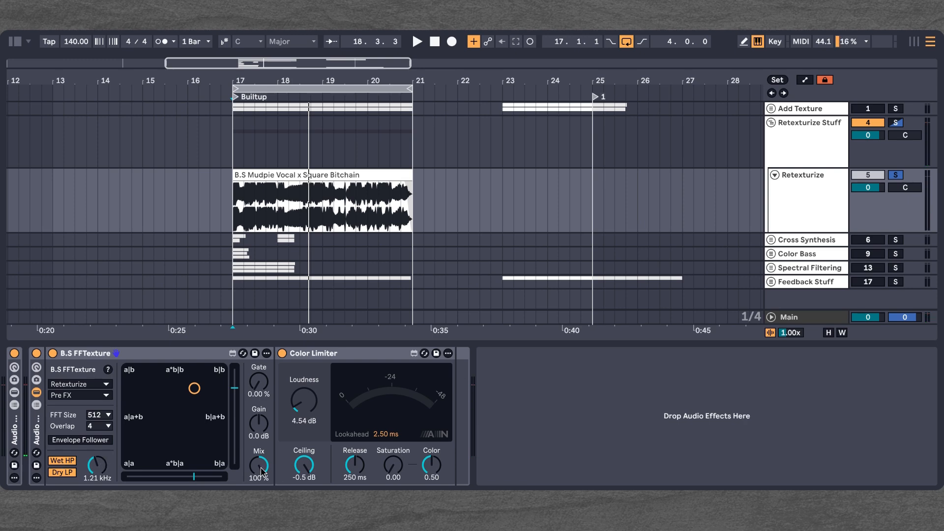
left_click_drag(259, 466, 259, 476)
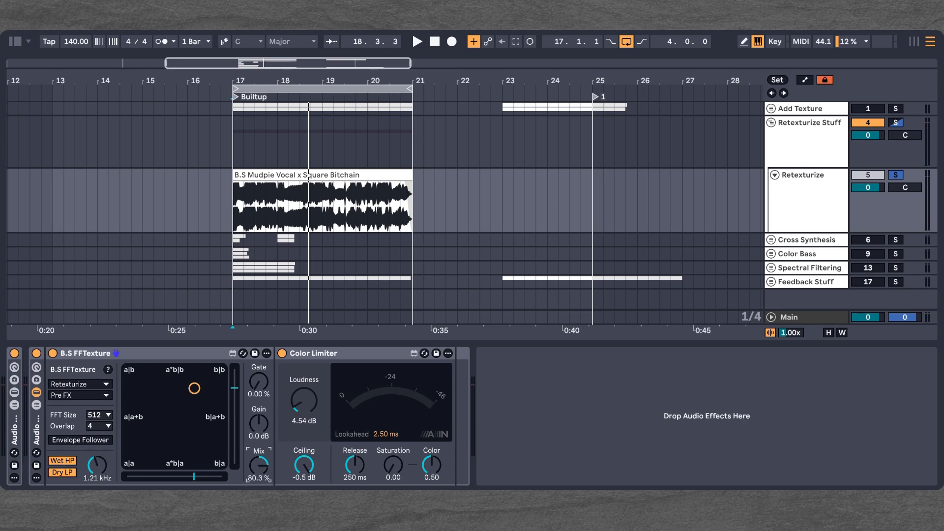
left_click(417, 42)
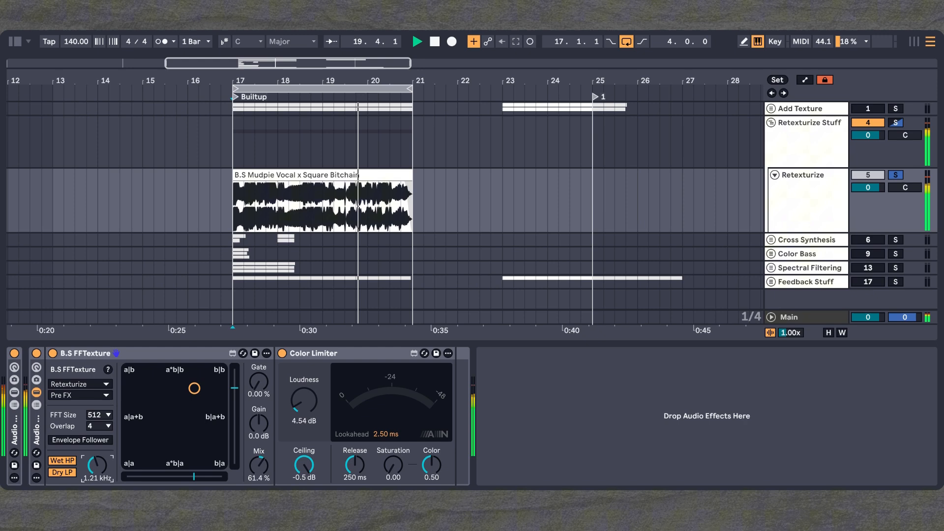
Step: Raise the filter frequency to 1.33 kHz and sweep the blend from a|a+b toward b|a+b
left_click_drag(94, 466, 96, 458)
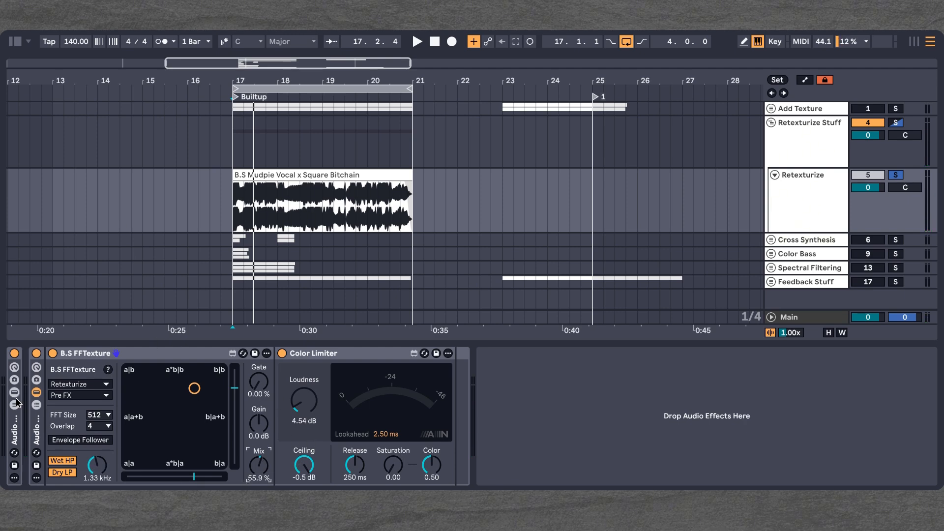
left_click_drag(194, 388, 173, 405)
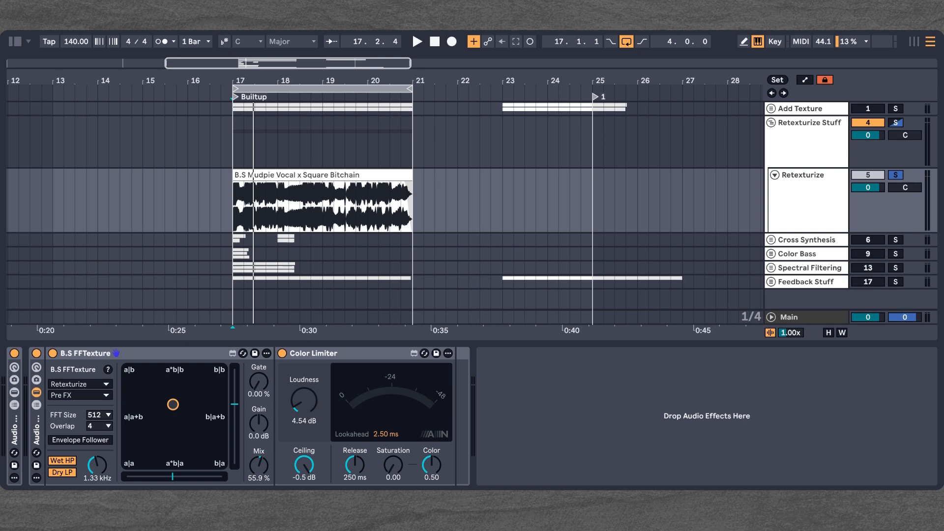
left_click_drag(173, 404, 203, 433)
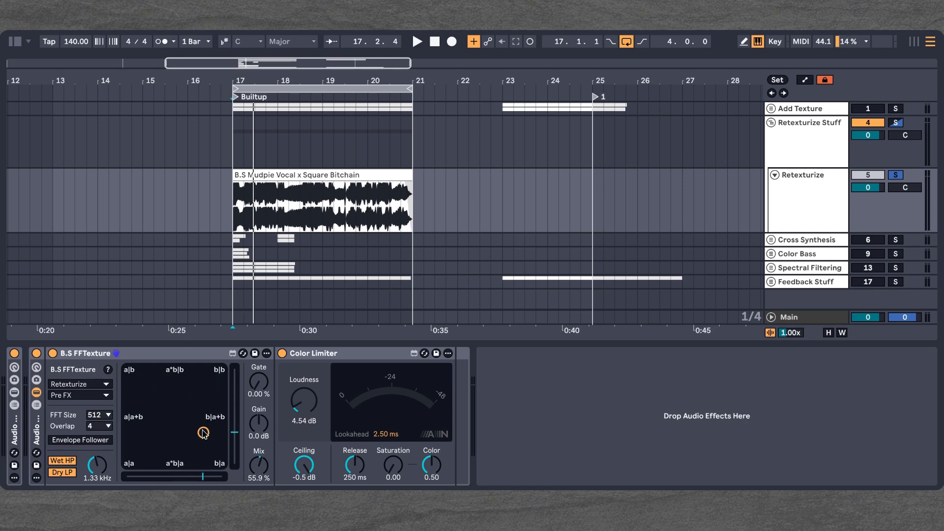
left_click(416, 41)
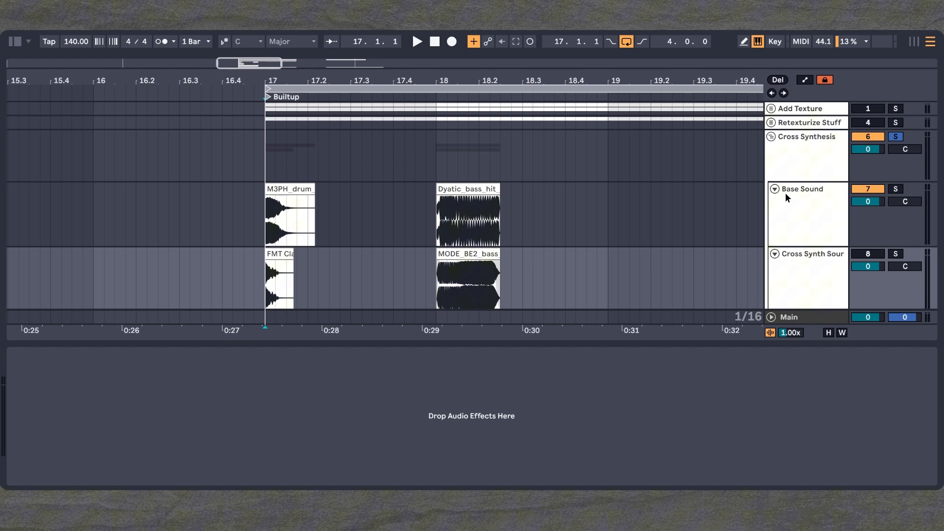
Step: Show Base Sound's FFTexture fed by Cross Synth Source Post FX and sweep the blend toward b|a+b
left_click(803, 189)
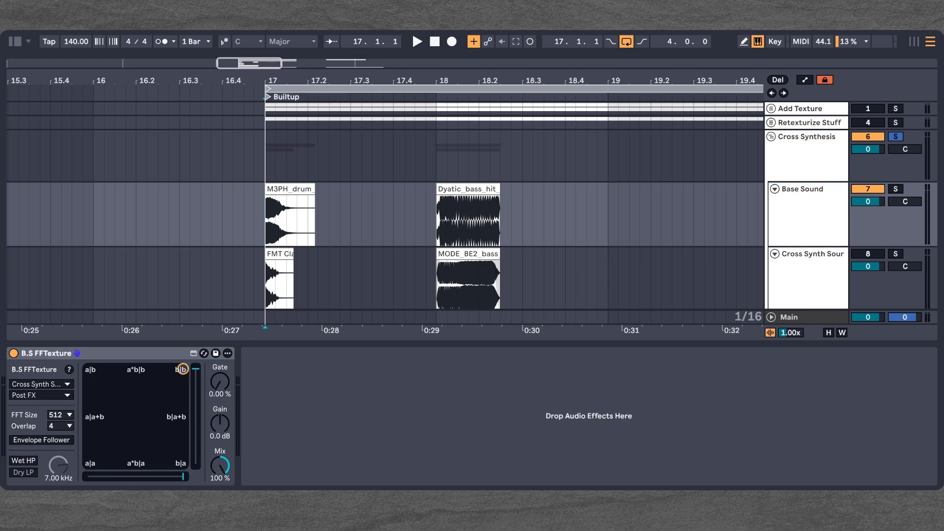
mouse_move(302, 283)
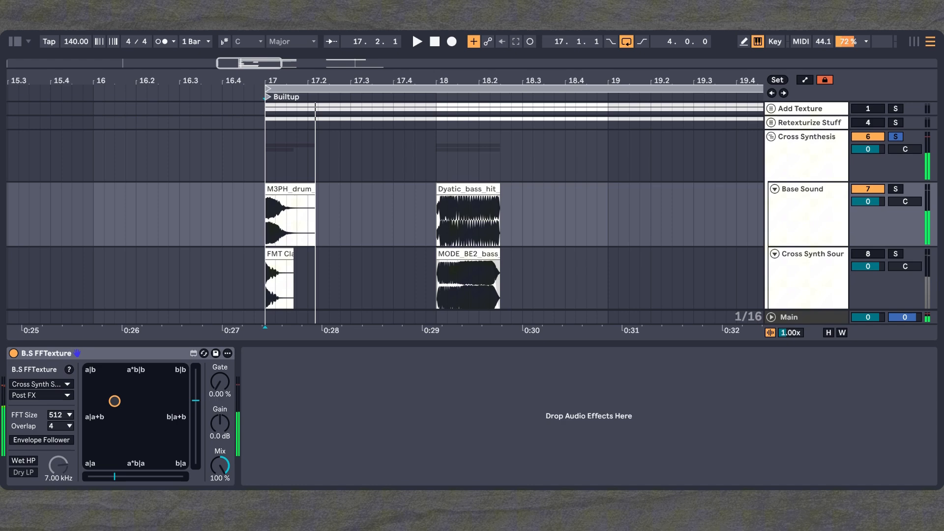
left_click(417, 41)
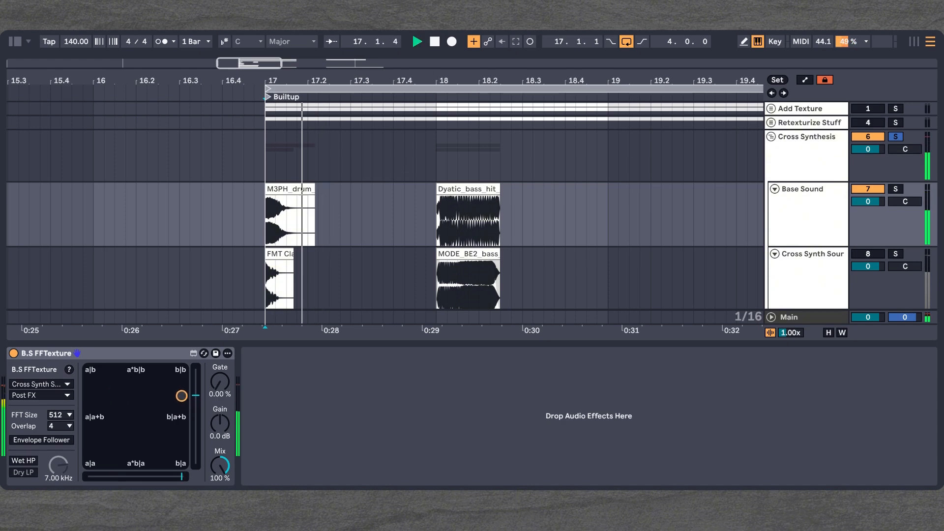
left_click_drag(181, 395, 142, 428)
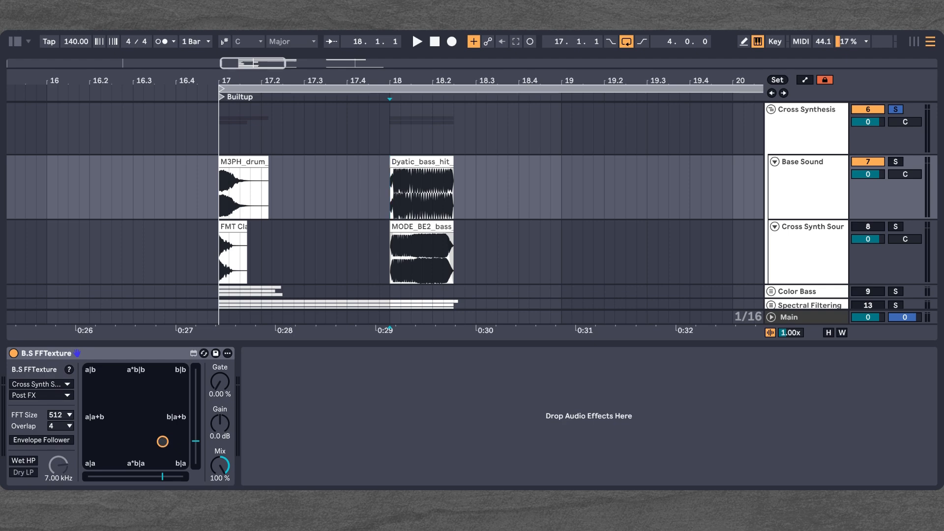
Step: Play the Cross Synthesis demo and move the blend toward the a*b|b side
left_click(416, 41)
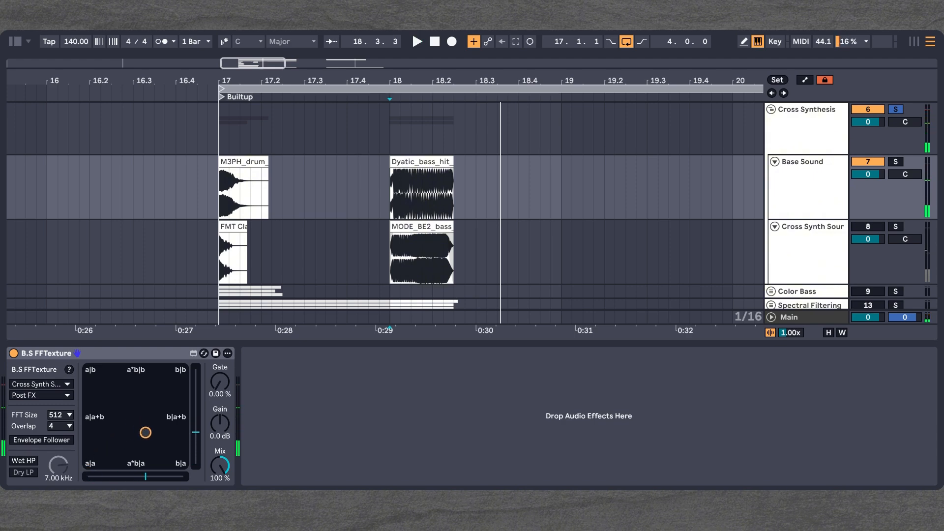
left_click(416, 41)
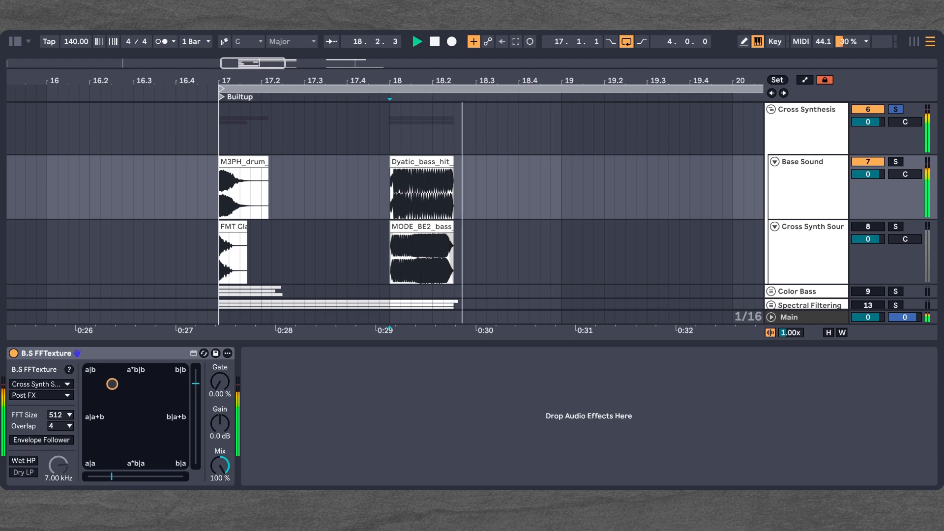
left_click(416, 41)
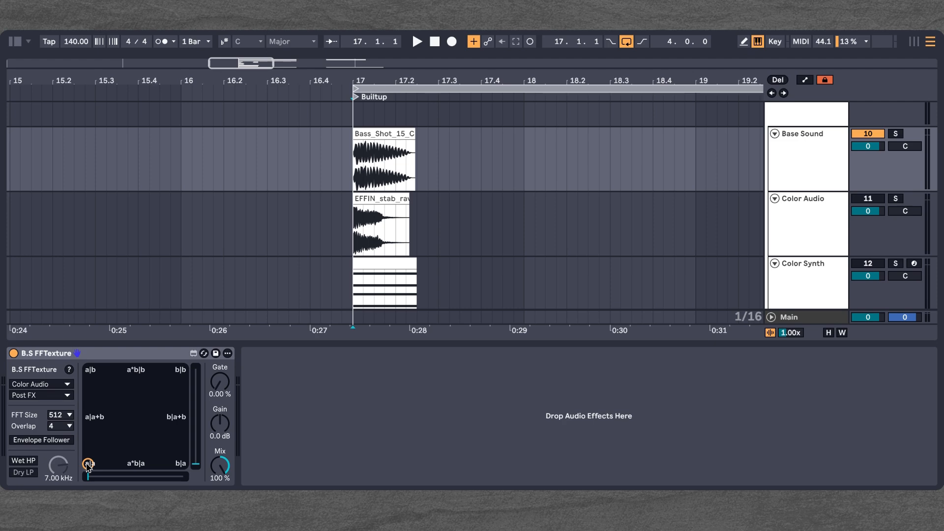
Step: Try the b|b and a|b corners of the Color Bass FFTexture blend
left_click(416, 41)
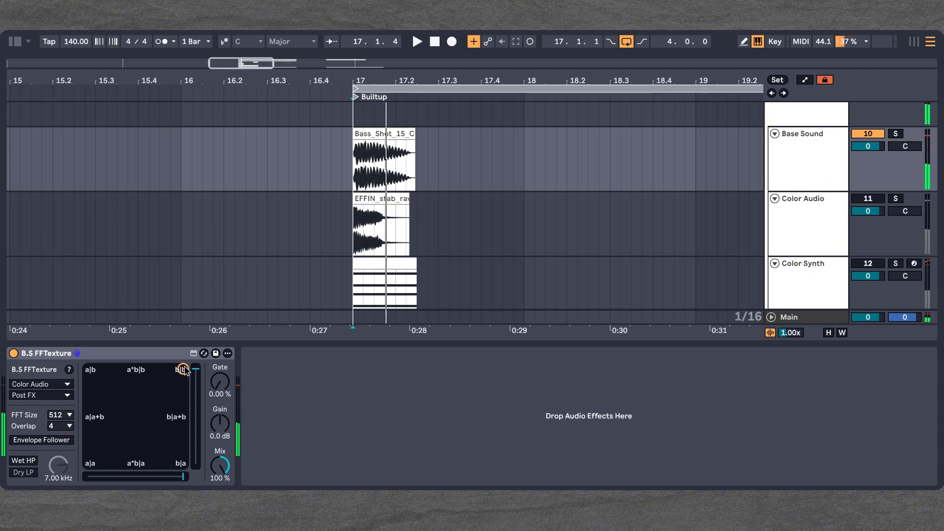
left_click(89, 369)
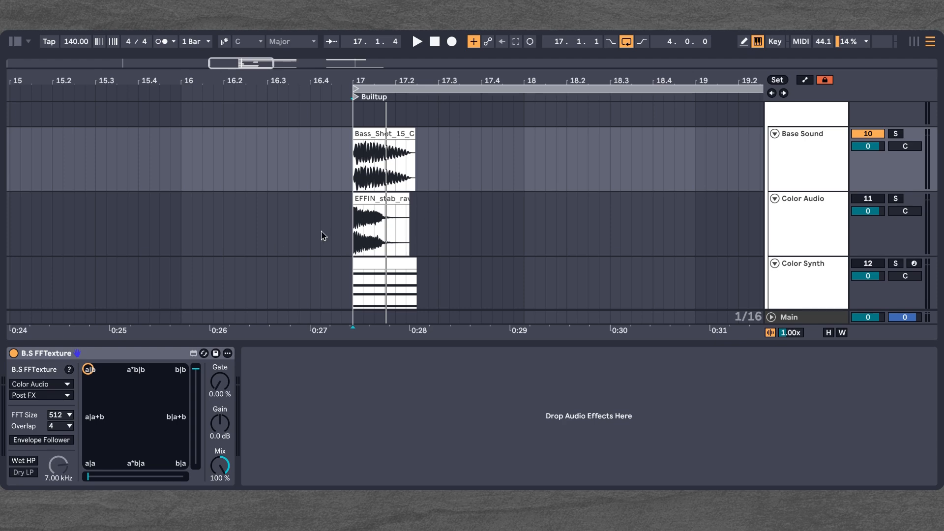
mouse_move(89, 463)
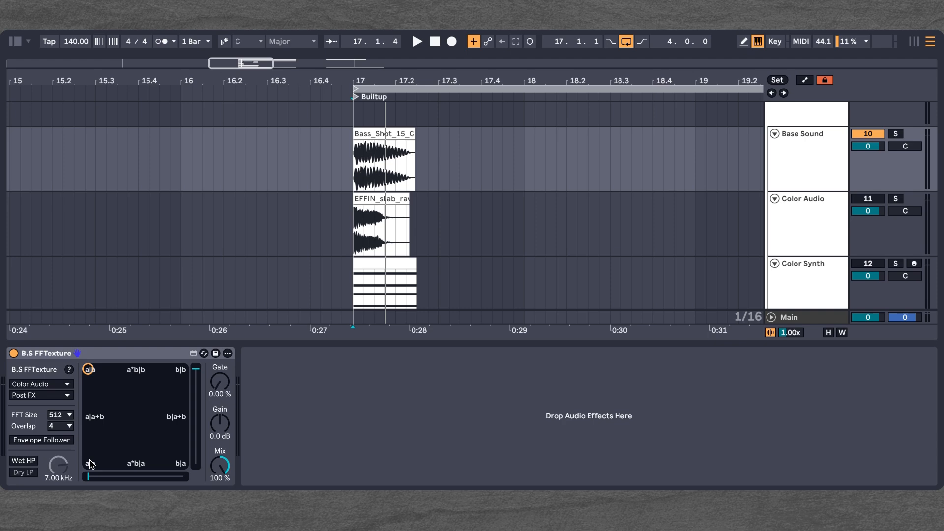
left_click(383, 162)
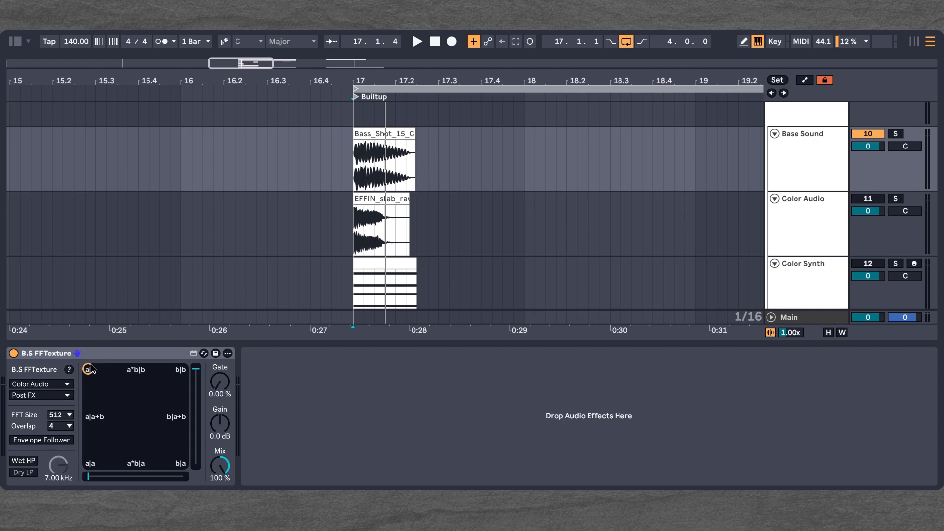
Step: Settle the blend on a|b, raise the gate to 38.6% and play the gated result
left_click(416, 41)
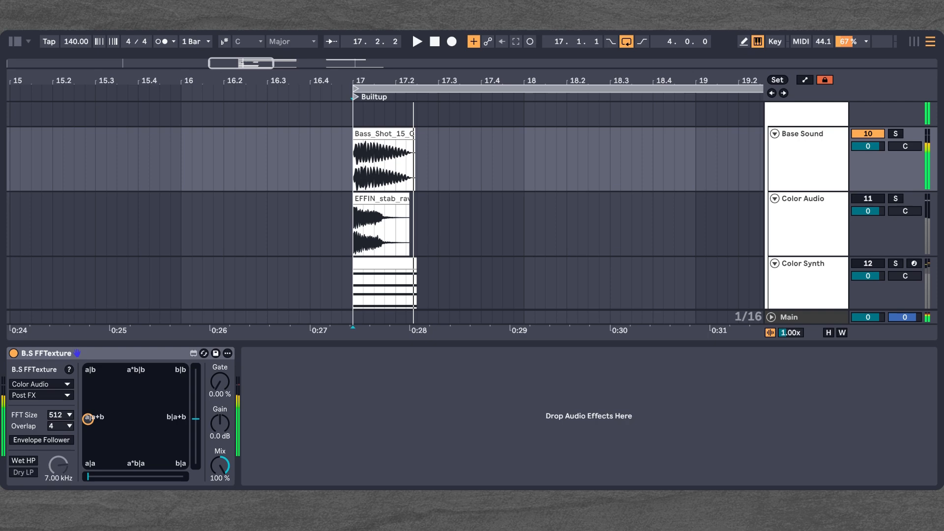
left_click(416, 41)
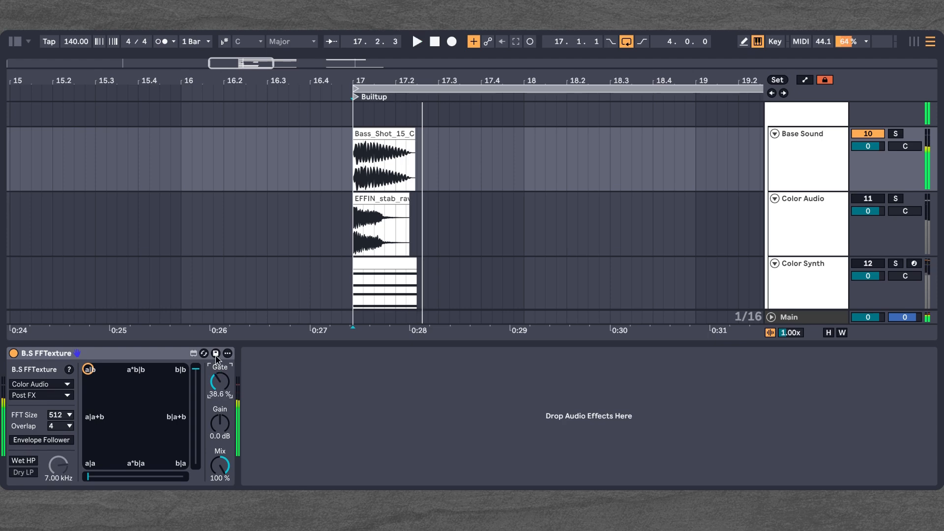
left_click(416, 41)
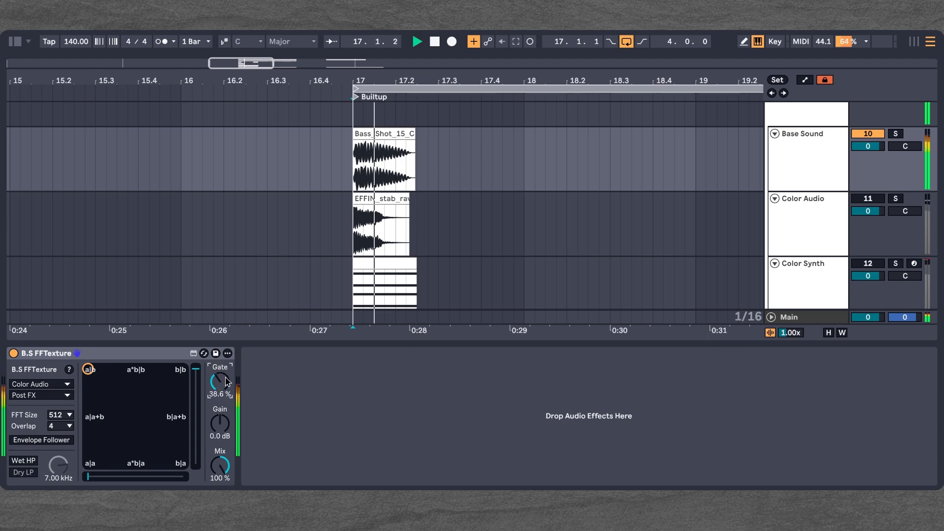
left_click(416, 42)
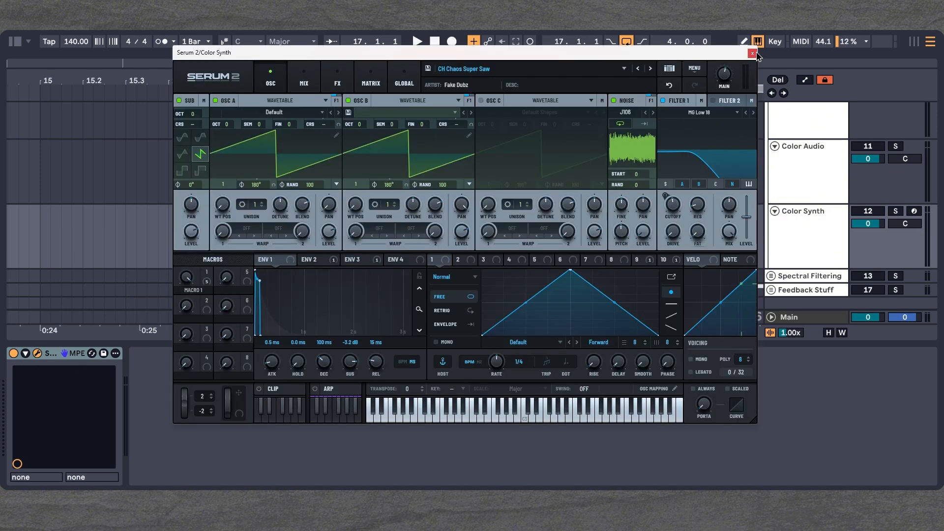
Step: Close the Color Synth Serum window and fold the Color Bass group
left_click(754, 53)
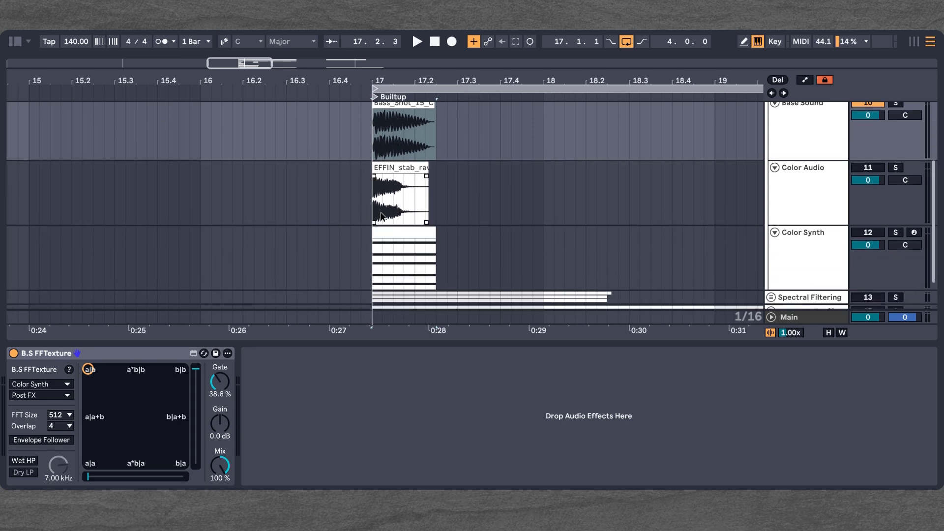
left_click(417, 41)
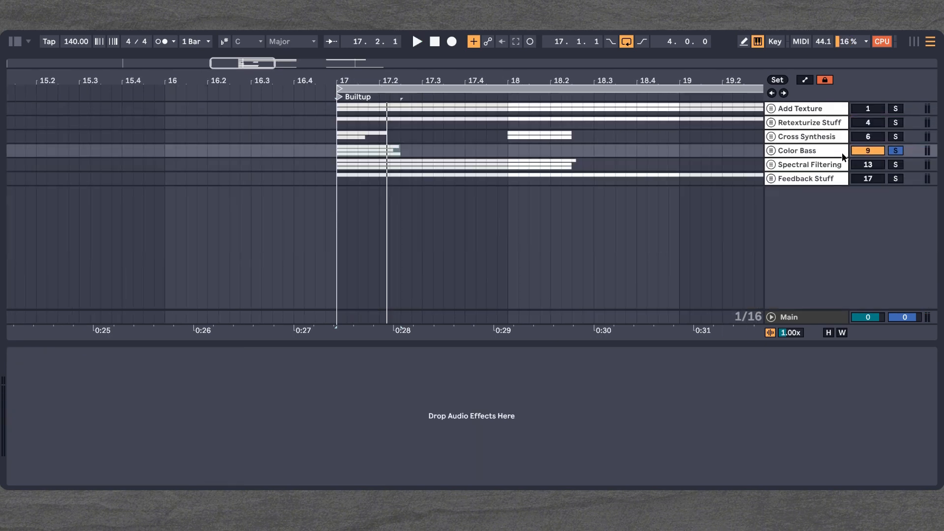
Step: Unfold and solo the Spectral Filtering group
left_click(867, 164)
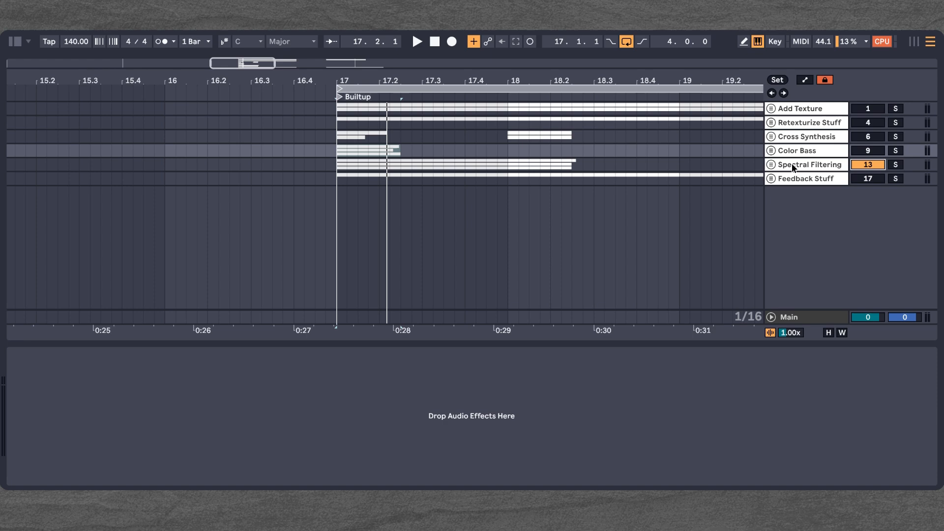
scroll("down", 3)
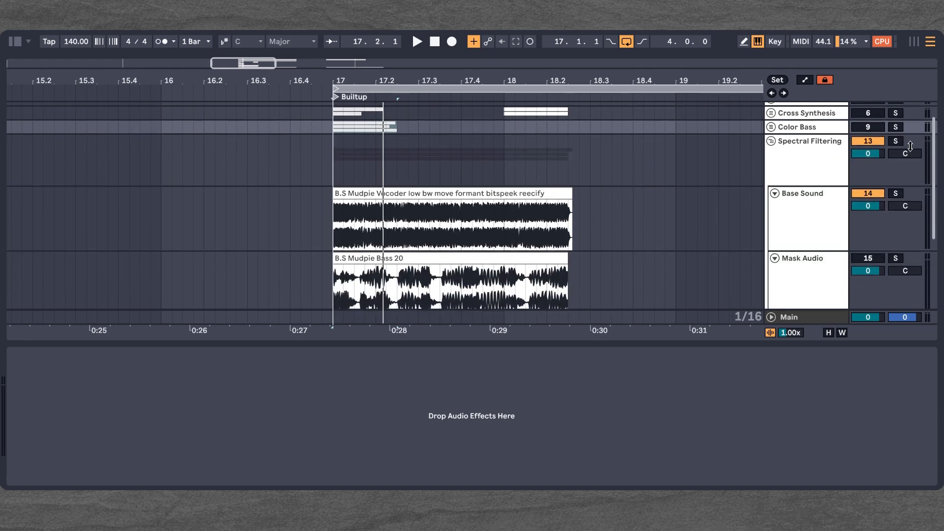
left_click(895, 140)
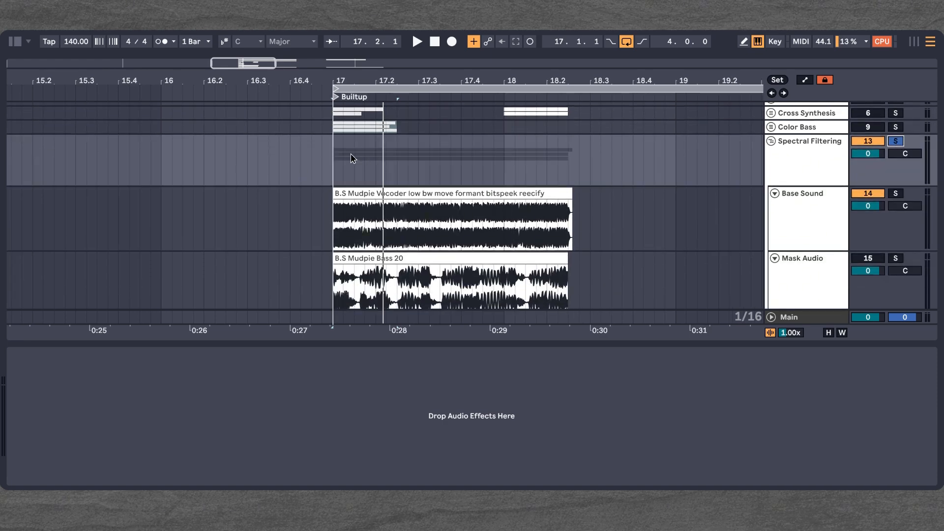
scroll("down", 3)
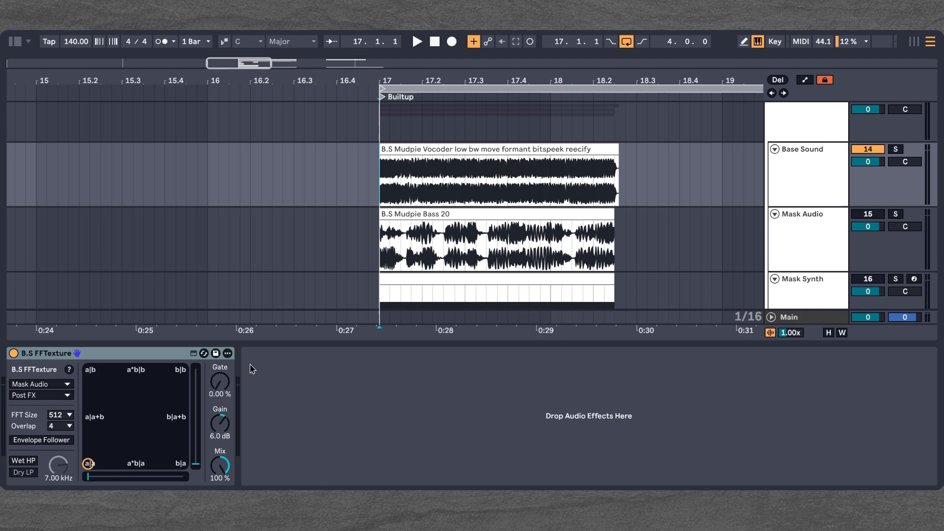
left_click(416, 41)
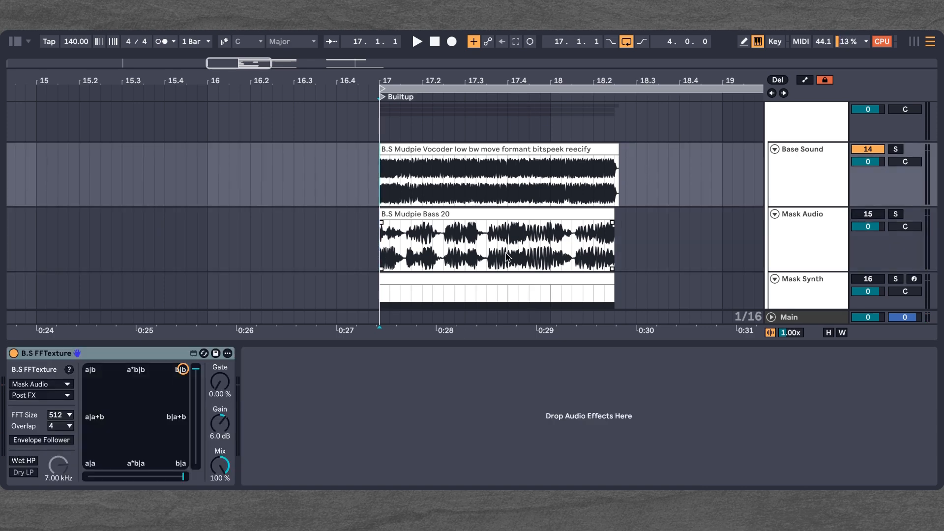
mouse_move(439, 225)
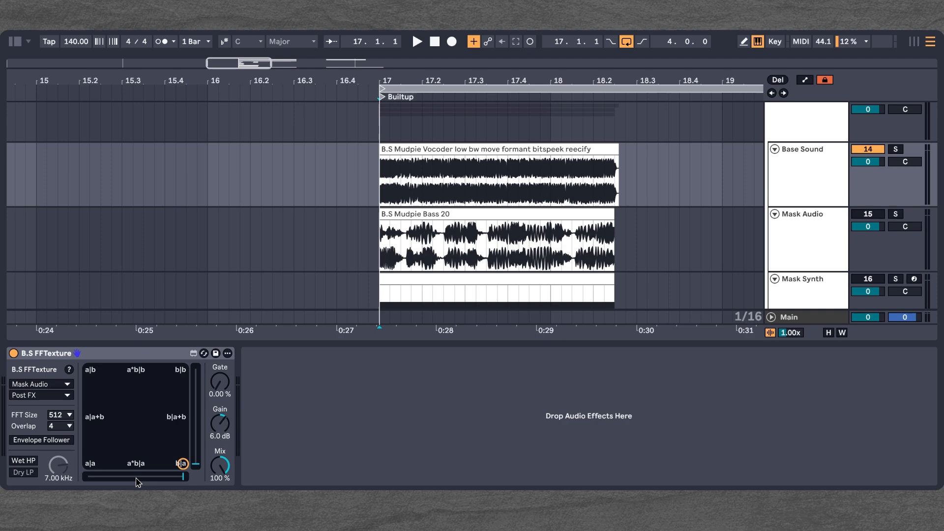
Step: Morph the FFTexture blend from b|b toward a*b|a with Mask Audio and play it
left_click_drag(181, 464, 135, 464)
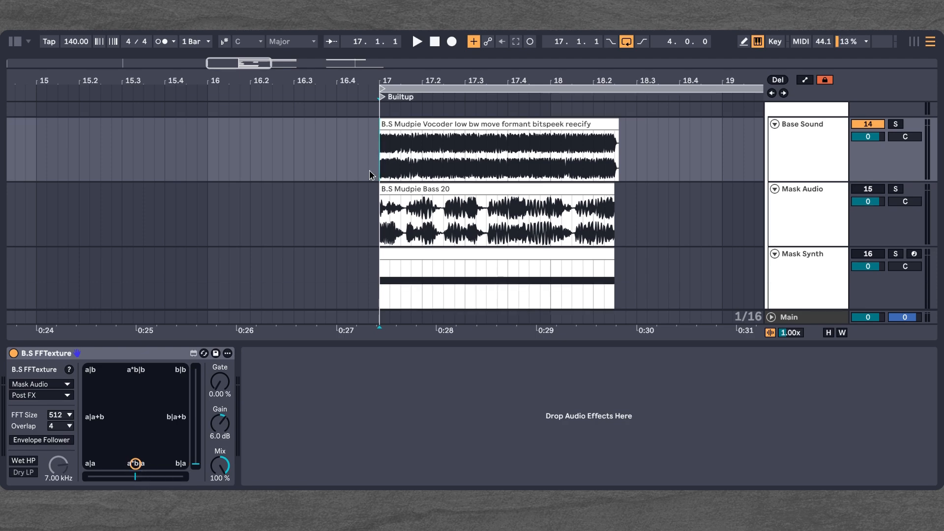
left_click(416, 41)
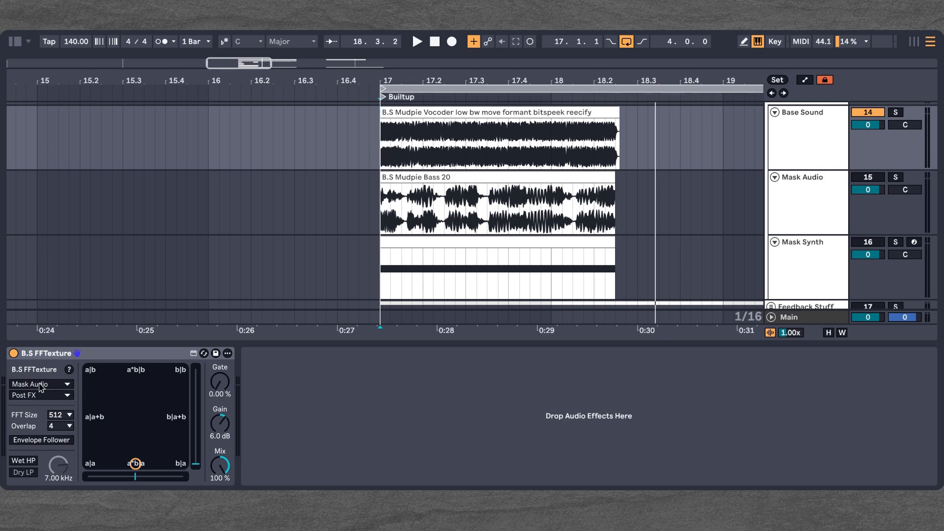
left_click(37, 385)
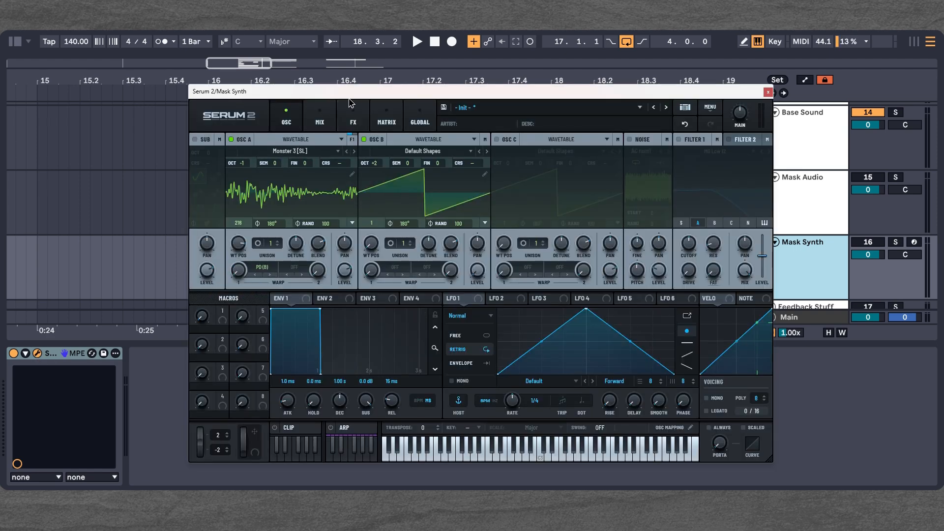
Step: Sidechain to Mask Synth, lower Serum's OSC A coarse pitch to about -24, then close Serum
left_click_drag(349, 90, 312, 175)
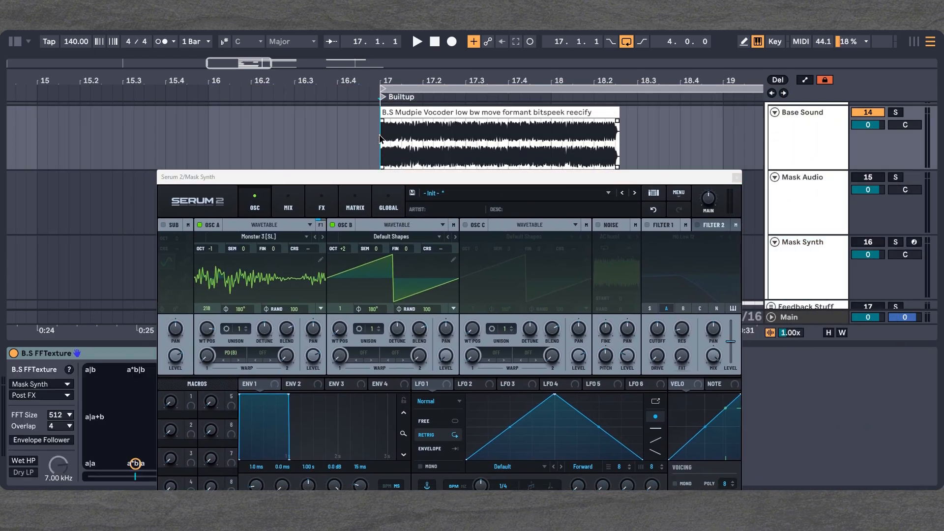
left_click(416, 42)
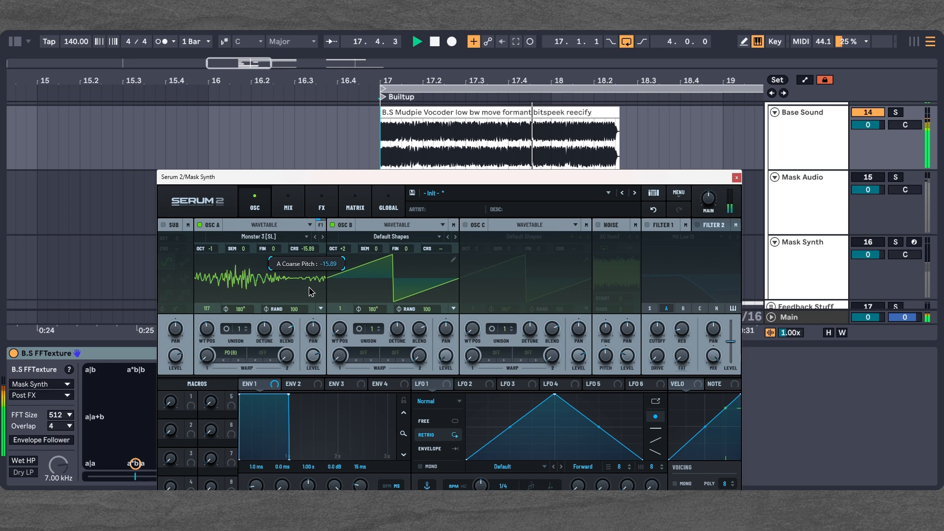
left_click_drag(310, 291, 310, 251)
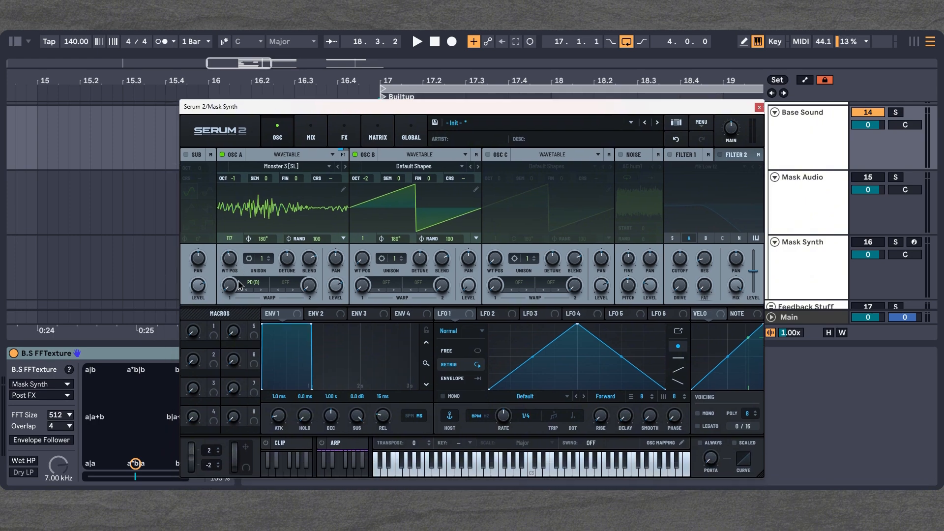
mouse_move(242, 288)
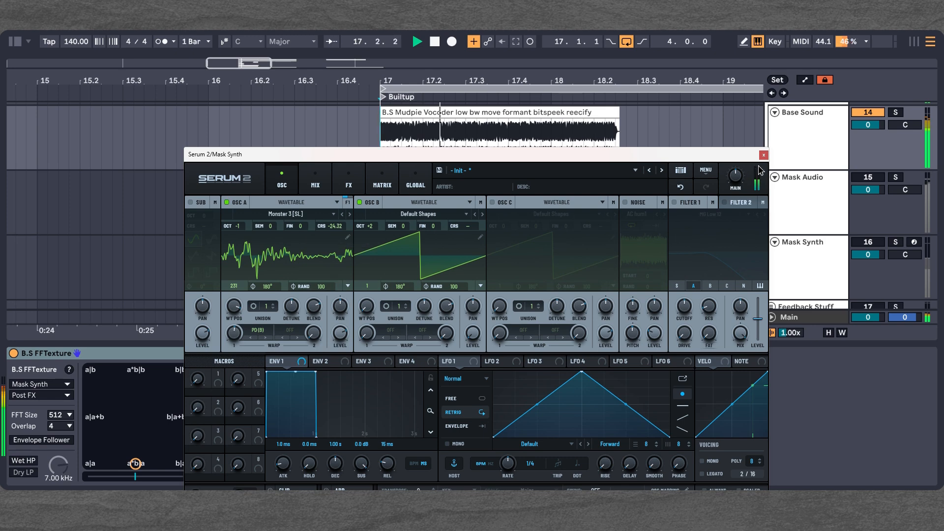
left_click(764, 155)
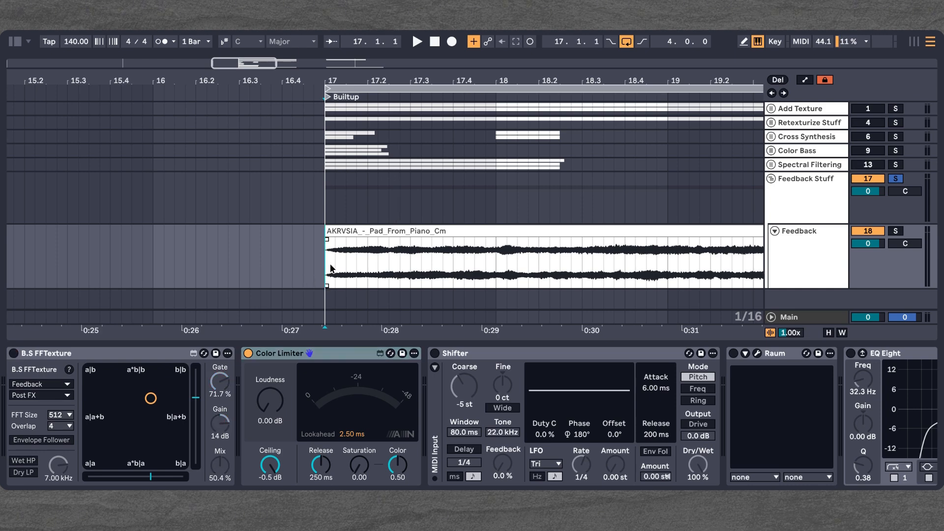
Step: Play and stop the Feedback pad through the limiter, shifter, reverb and EQ chain, adjusting the blend
left_click(416, 41)
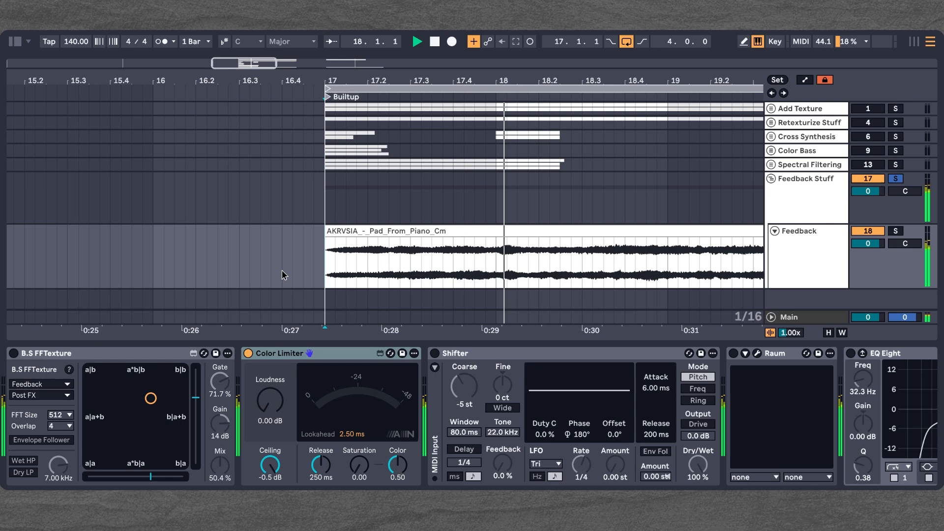
left_click(416, 41)
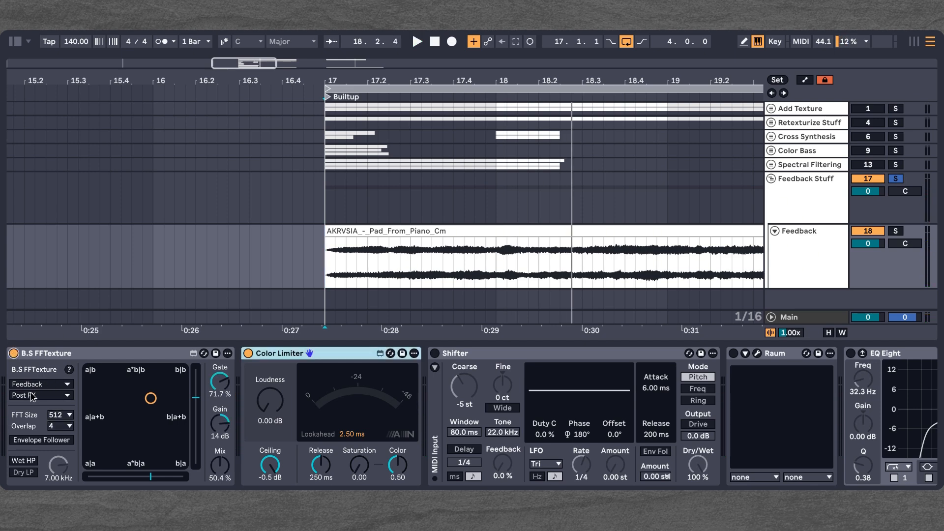
mouse_move(848, 387)
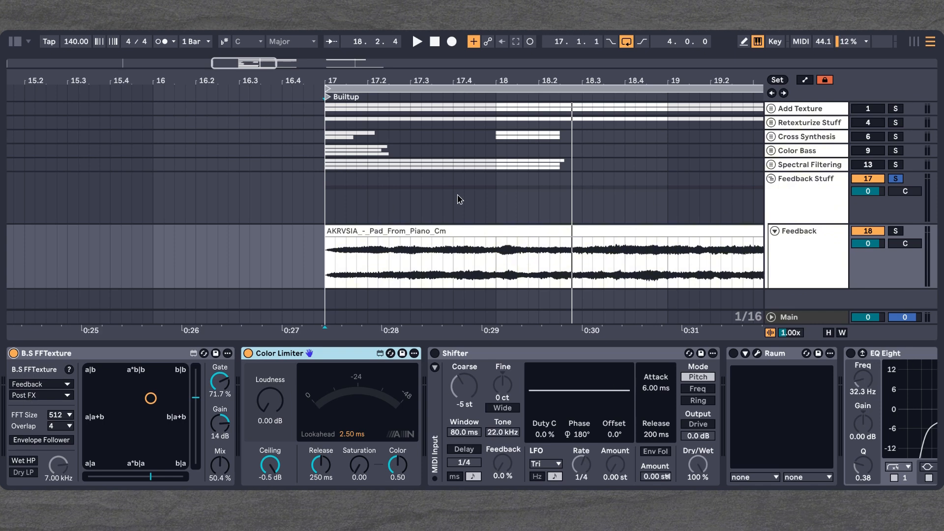
mouse_move(193, 366)
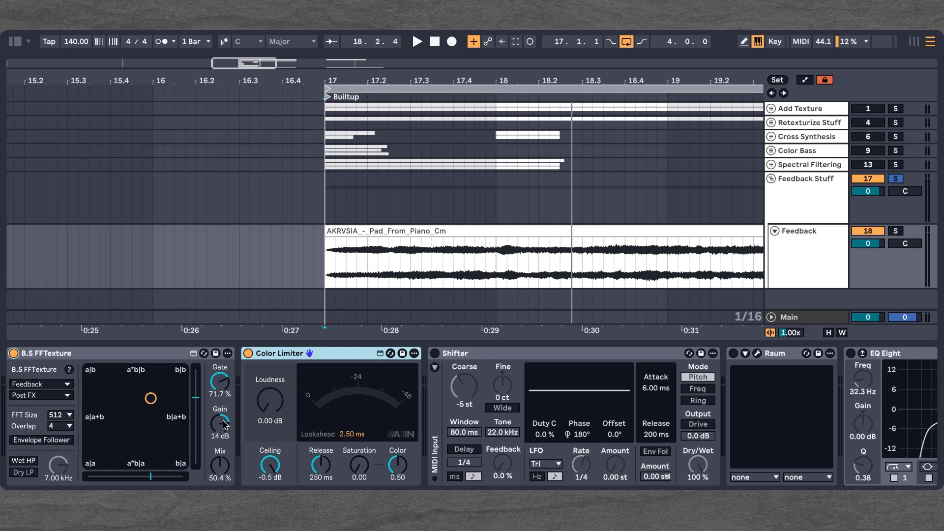
mouse_move(224, 425)
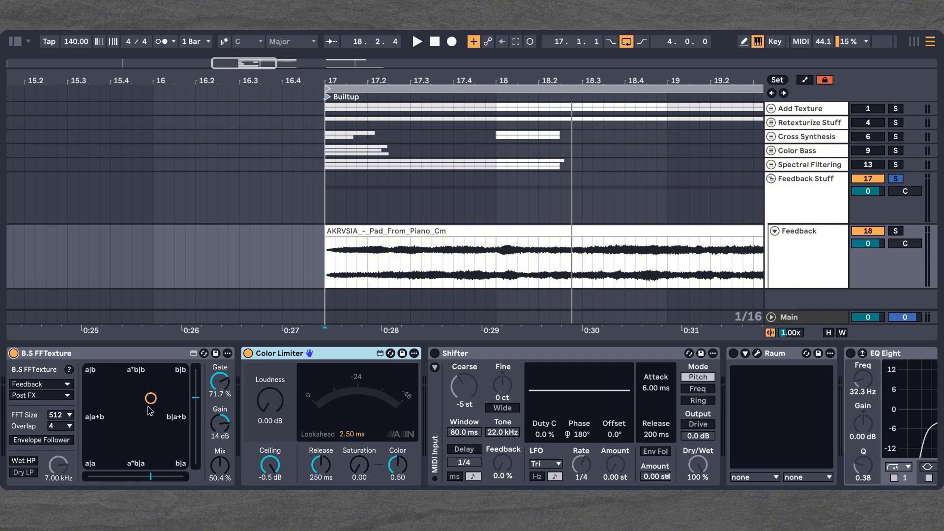
left_click(417, 42)
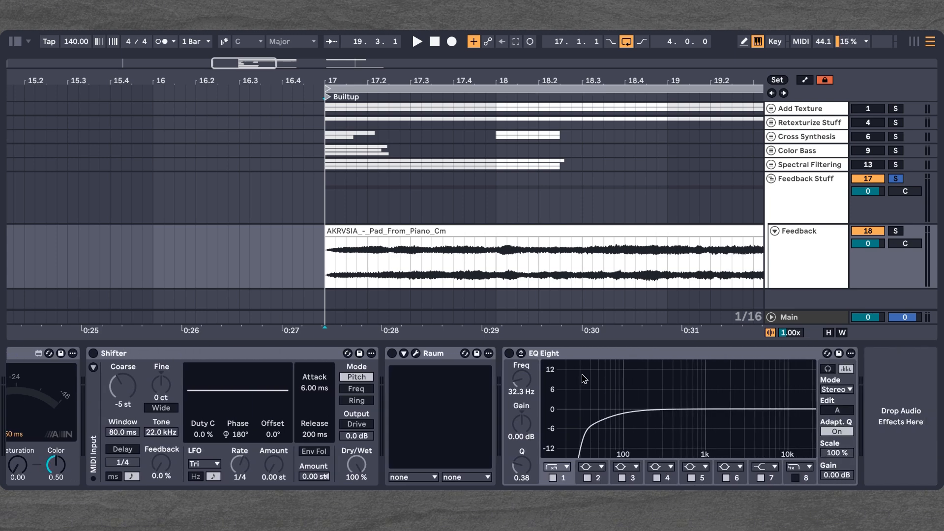
mouse_move(516, 367)
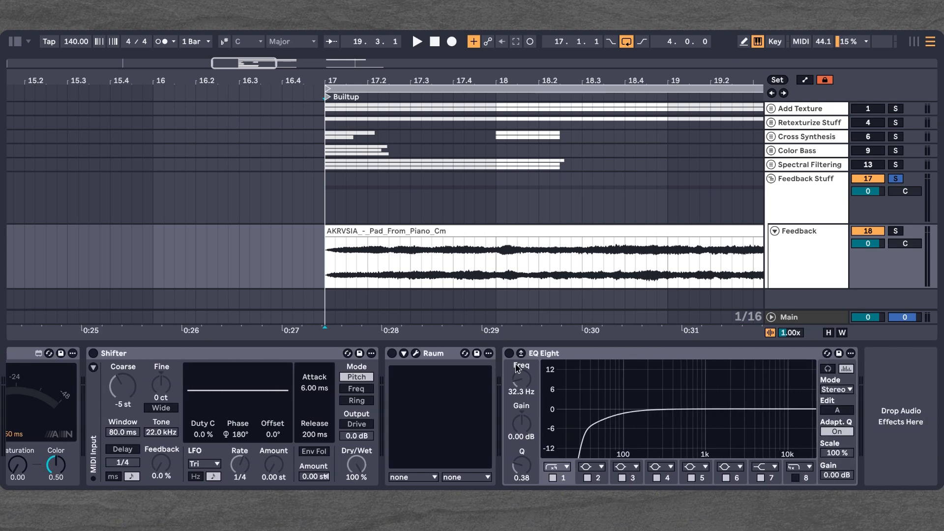
Step: Switch on EQ Eight and Shifter in the feedback chain and play the pad
left_click(508, 353)
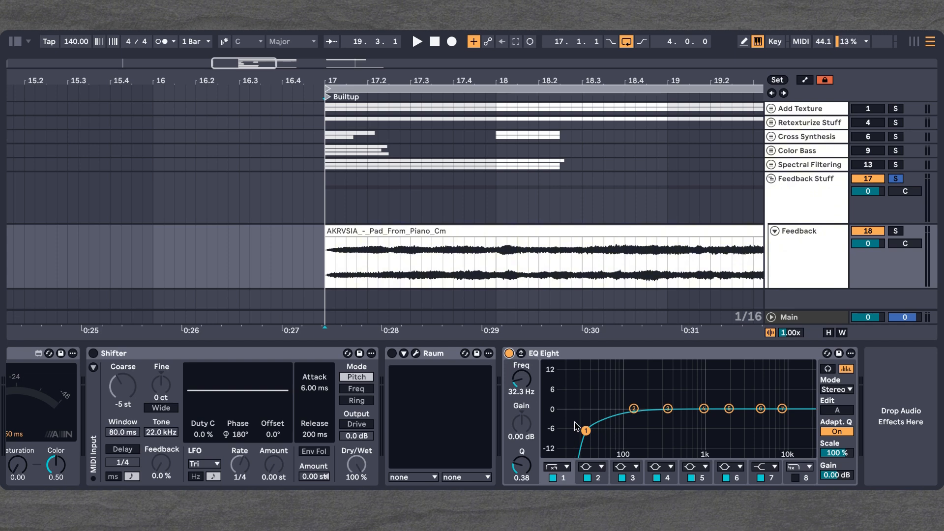
left_click(92, 353)
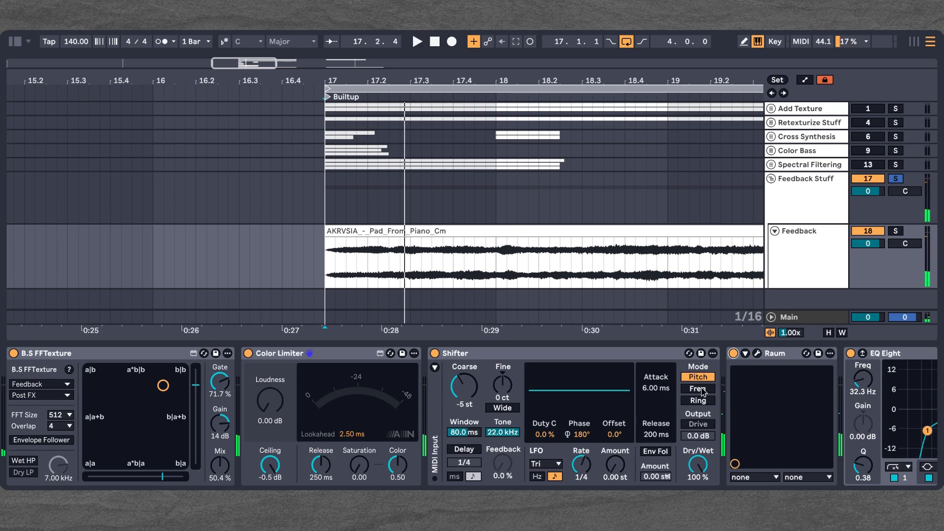
left_click(416, 41)
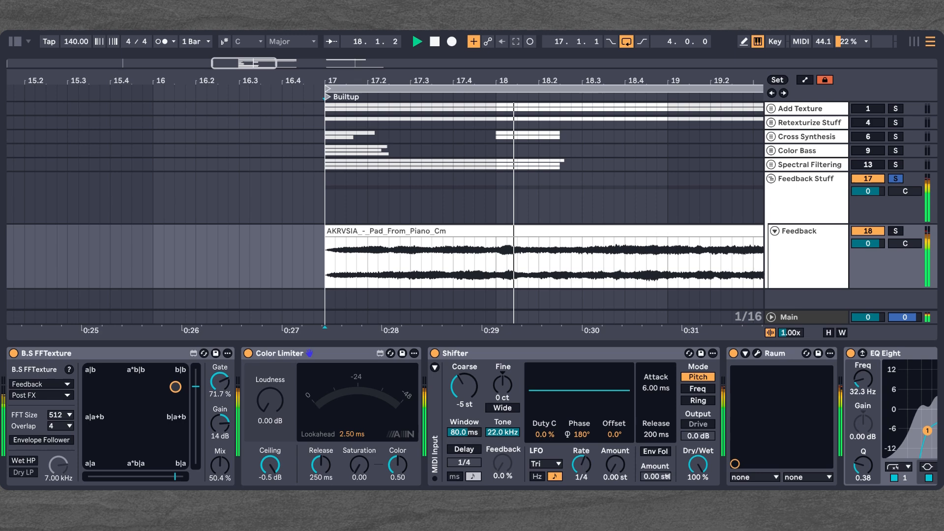
Step: Detune Shifter Fine to -97 ct and set the FFTexture gate to 57.5%
left_click_drag(219, 383, 219, 422)
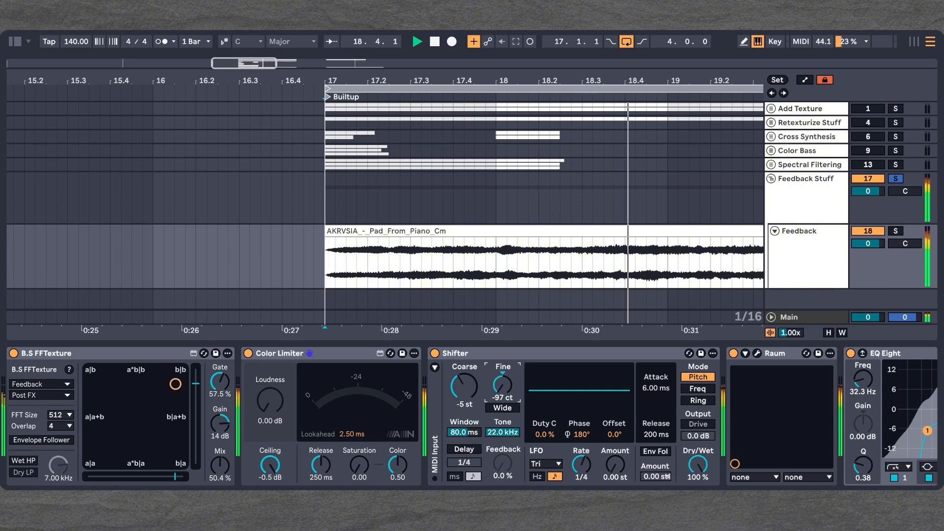
left_click_drag(500, 385, 500, 361)
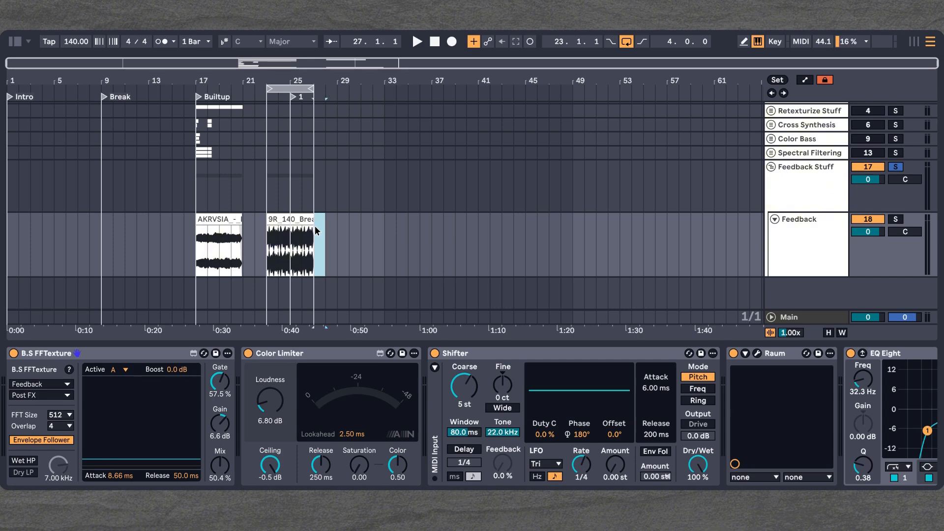
Step: Select the Feedback track near the pad clip with the full arrangement in view
left_click(219, 245)
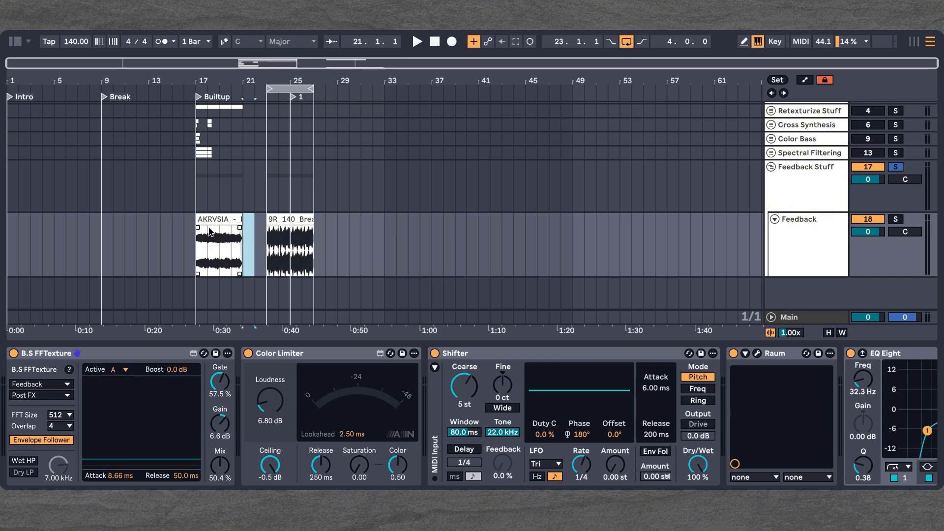